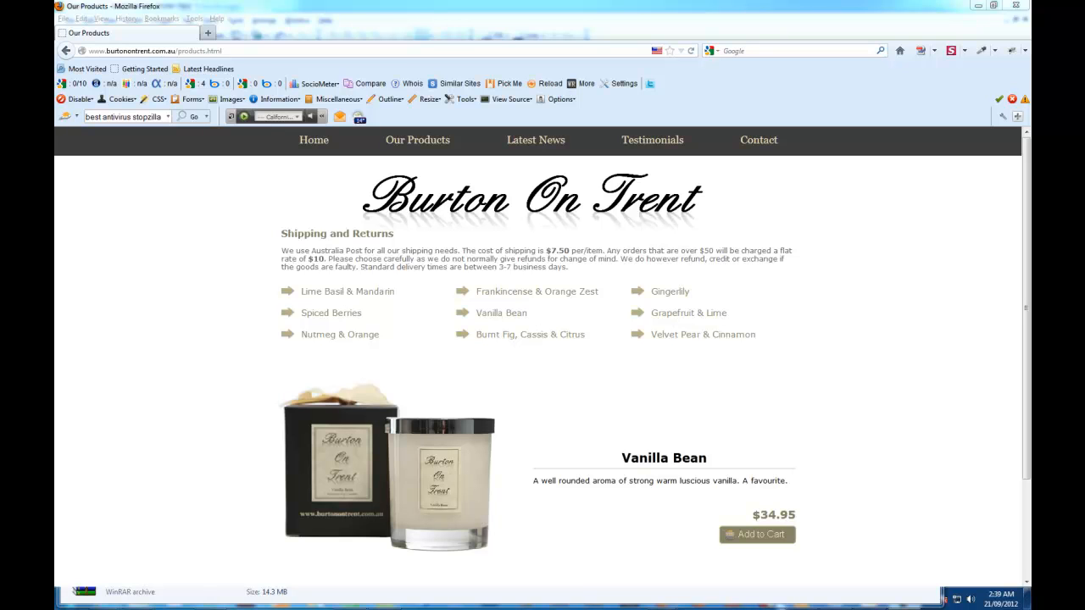
mouse_move(158, 314)
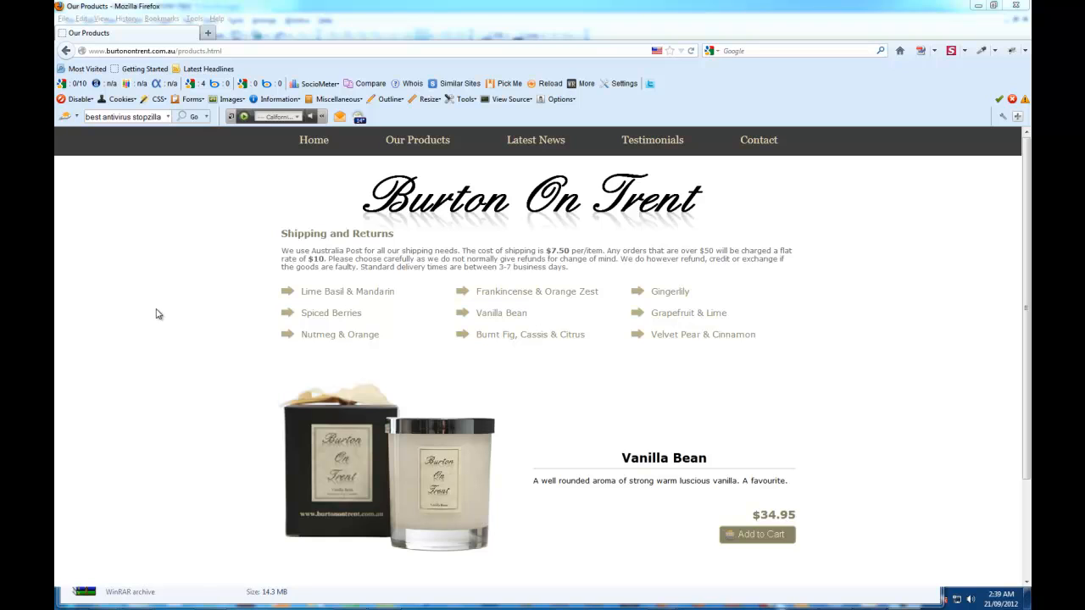
mouse_move(151, 313)
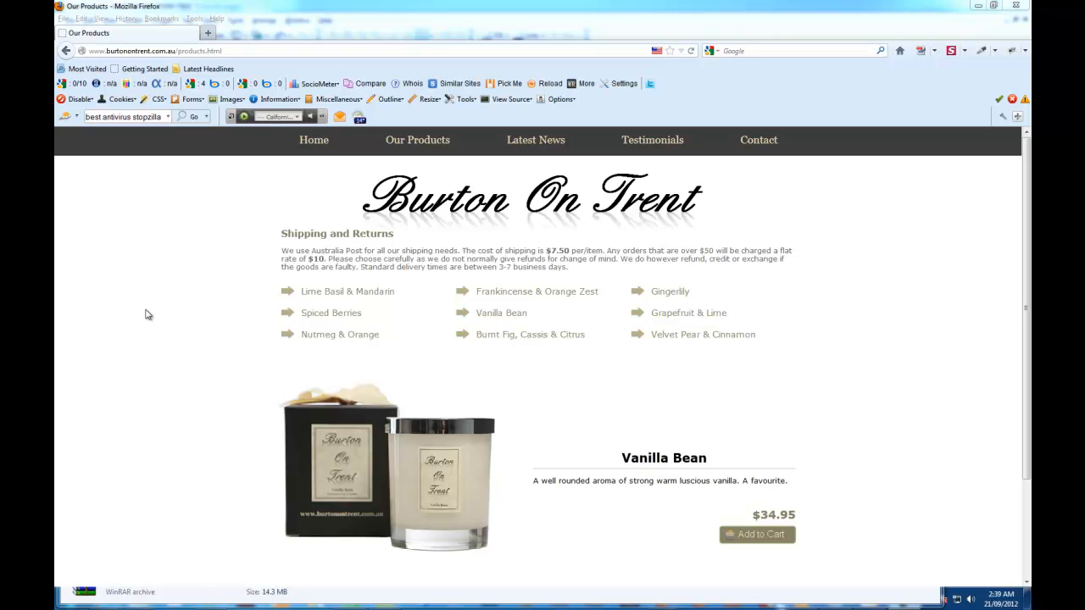
mouse_move(197, 346)
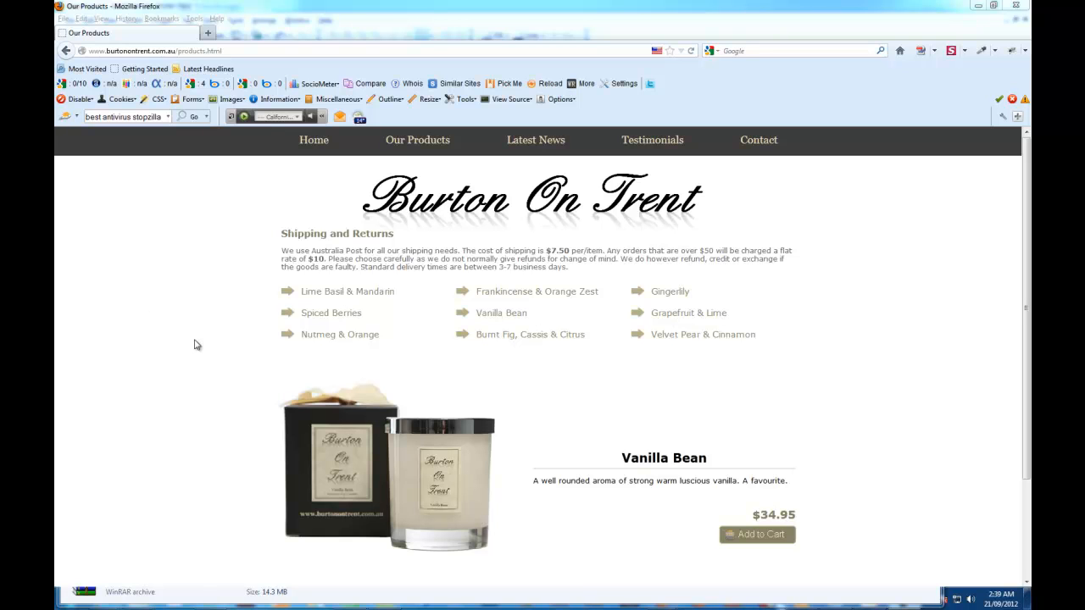
mouse_move(597, 371)
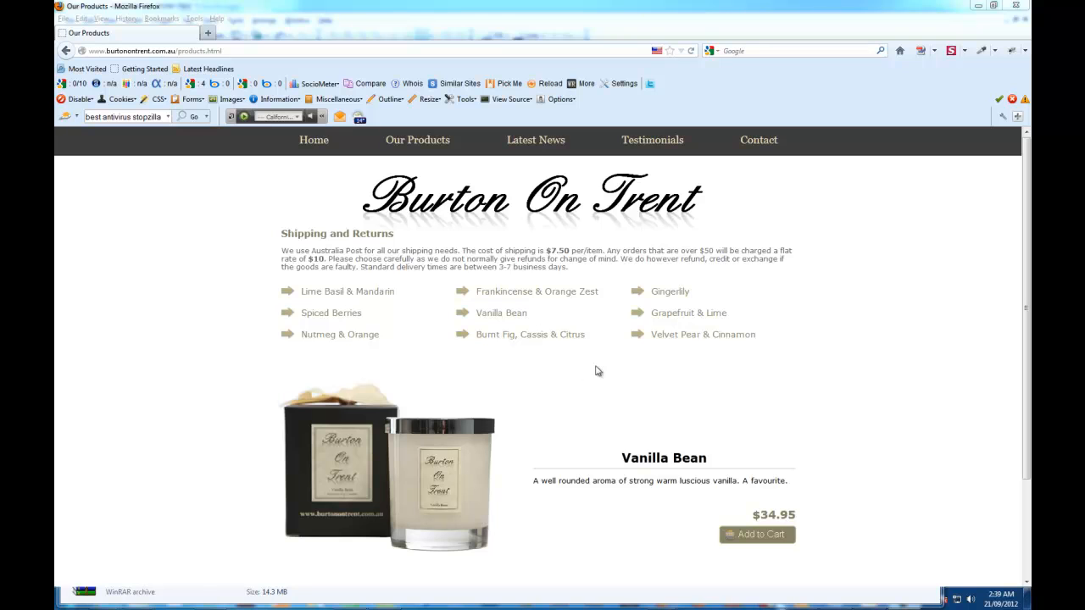
mouse_move(263, 309)
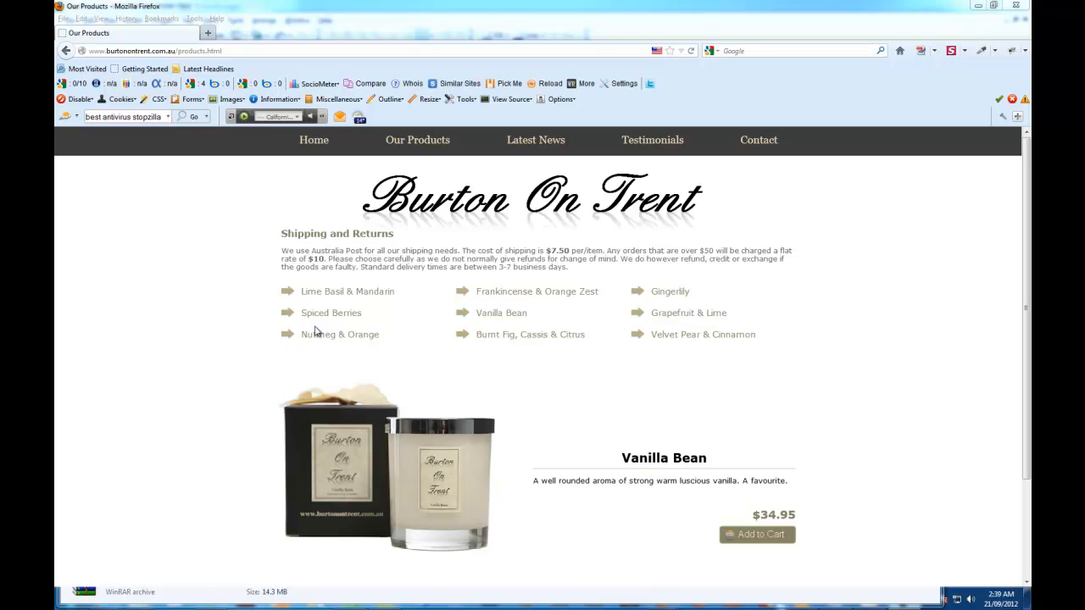
Step: Load each candle's info in the frame: Spiced Berries, Nutmeg & Orange, Frankincense, Vanilla Bean, Gingerlily, Grapefruit & Lime, Velvet Pear
click(330, 312)
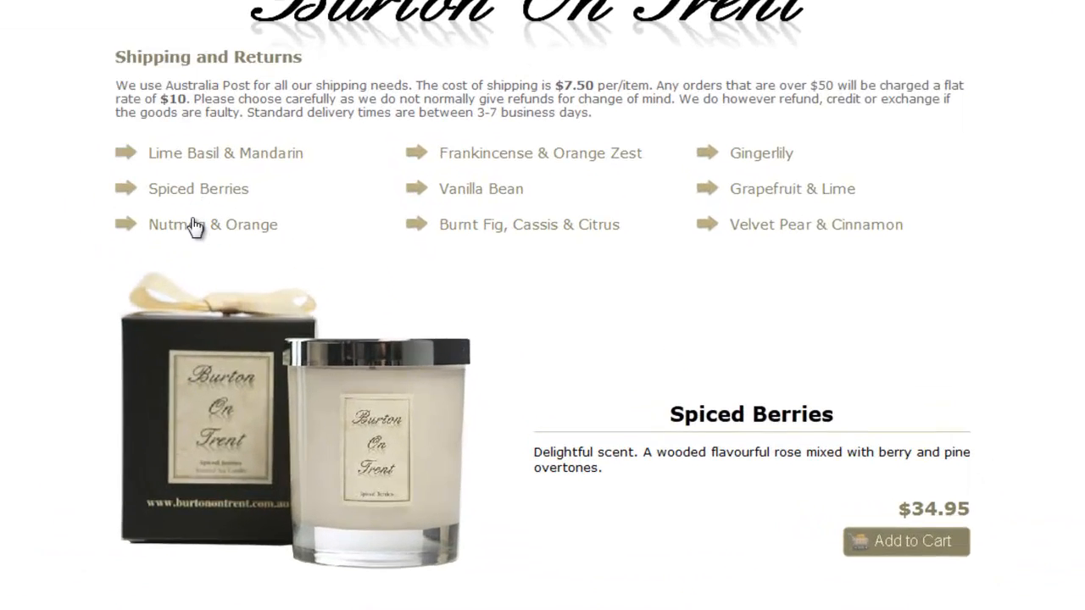
click(212, 223)
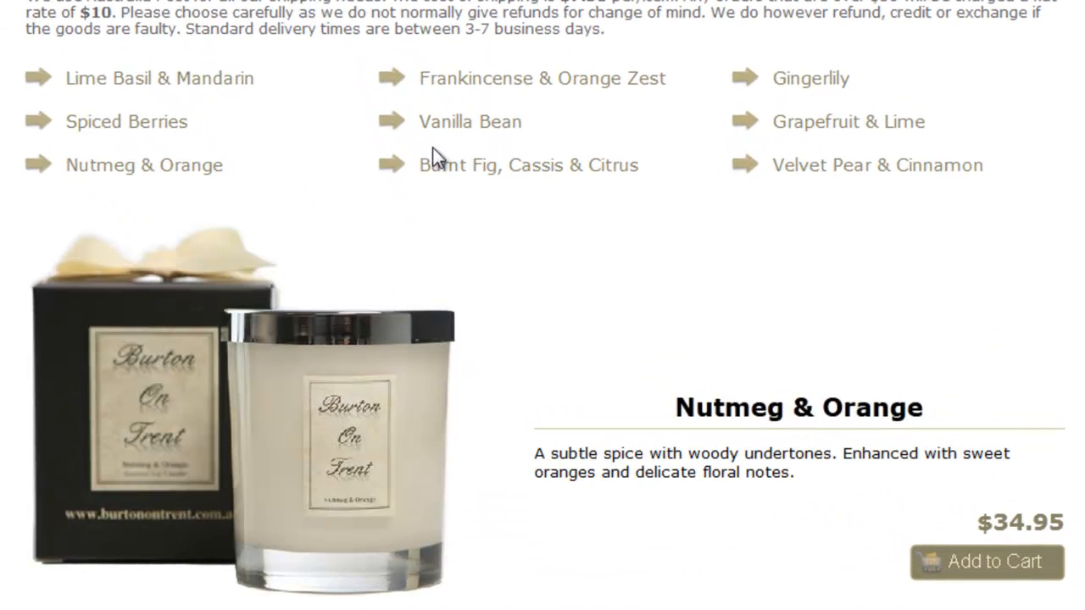
click(541, 78)
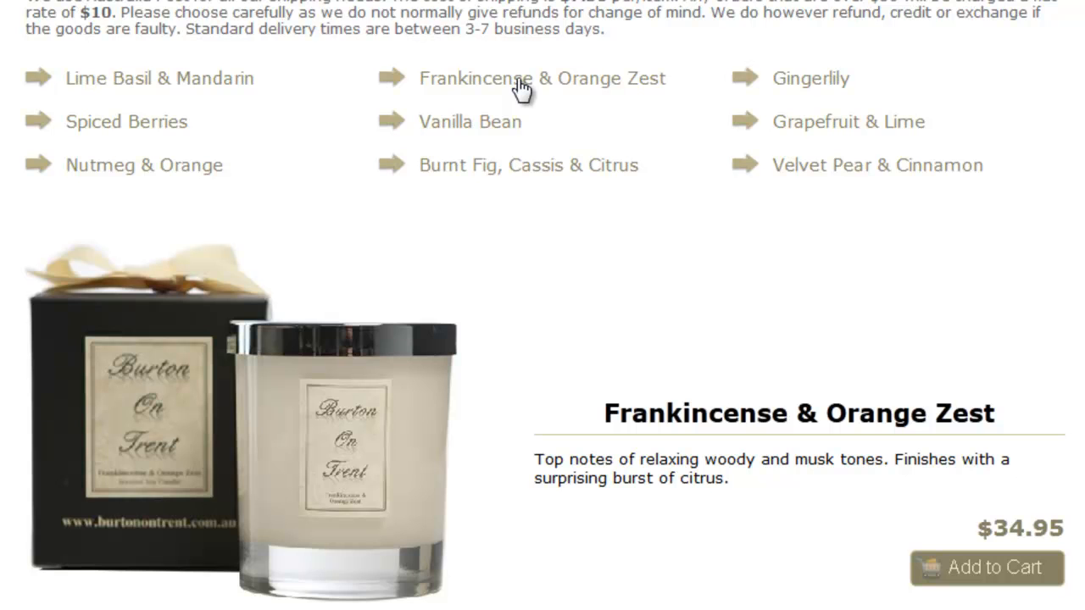
click(470, 122)
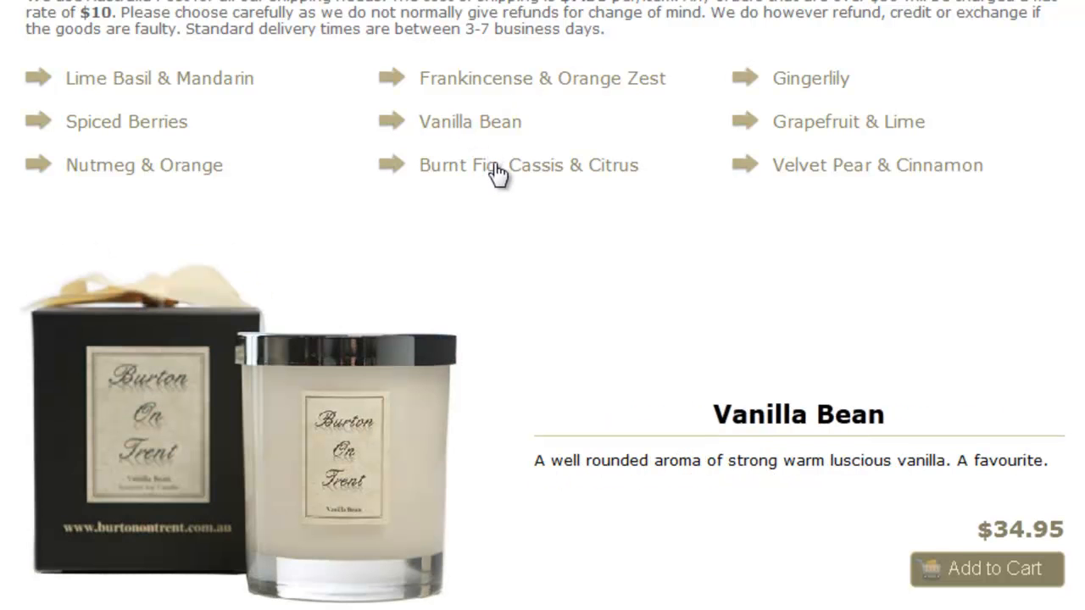
click(810, 78)
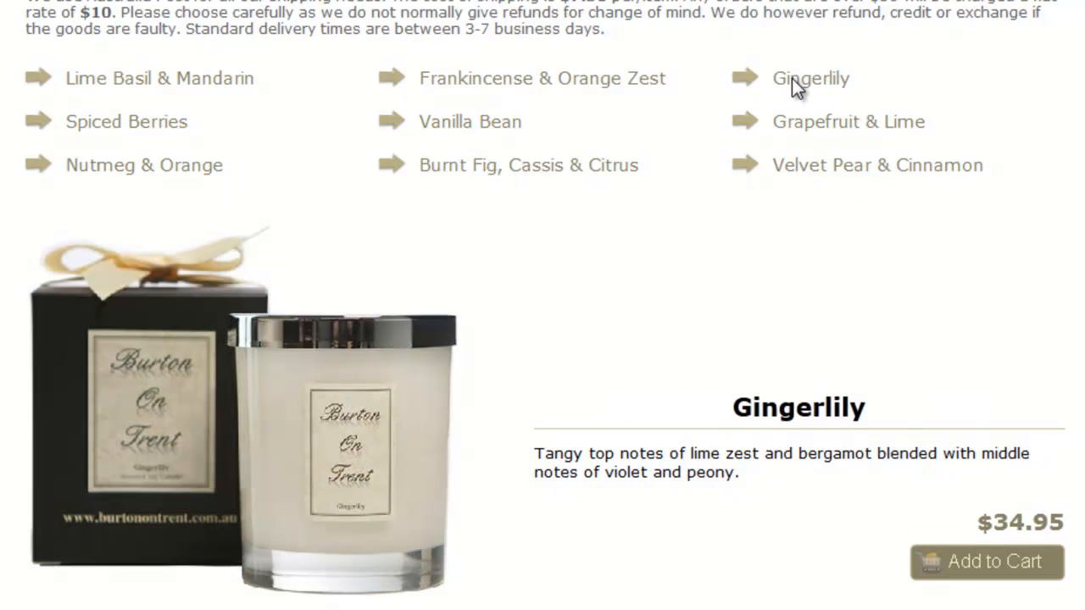
click(848, 122)
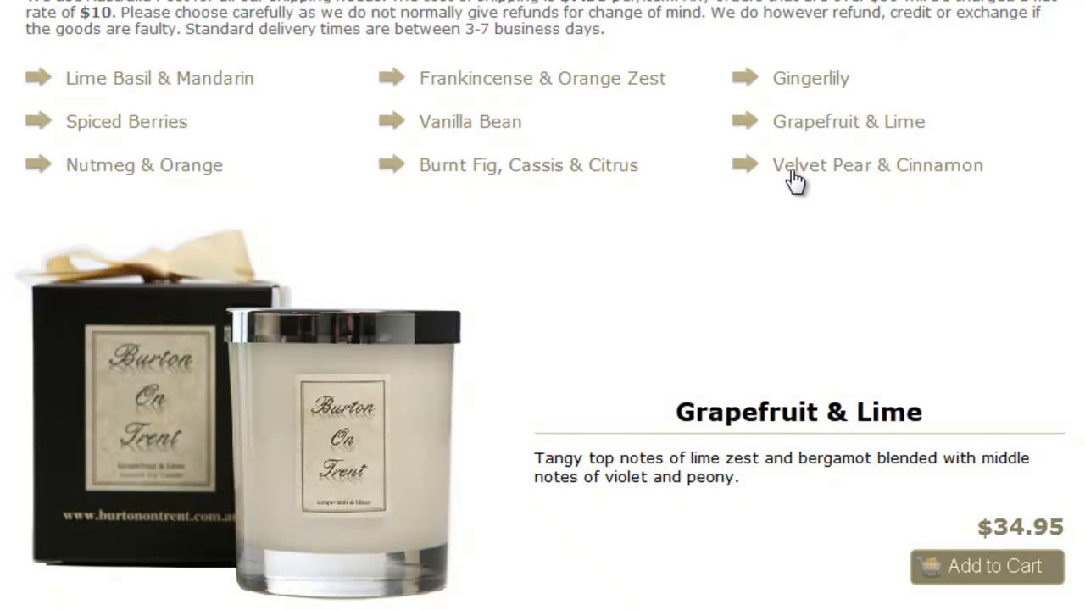
click(878, 166)
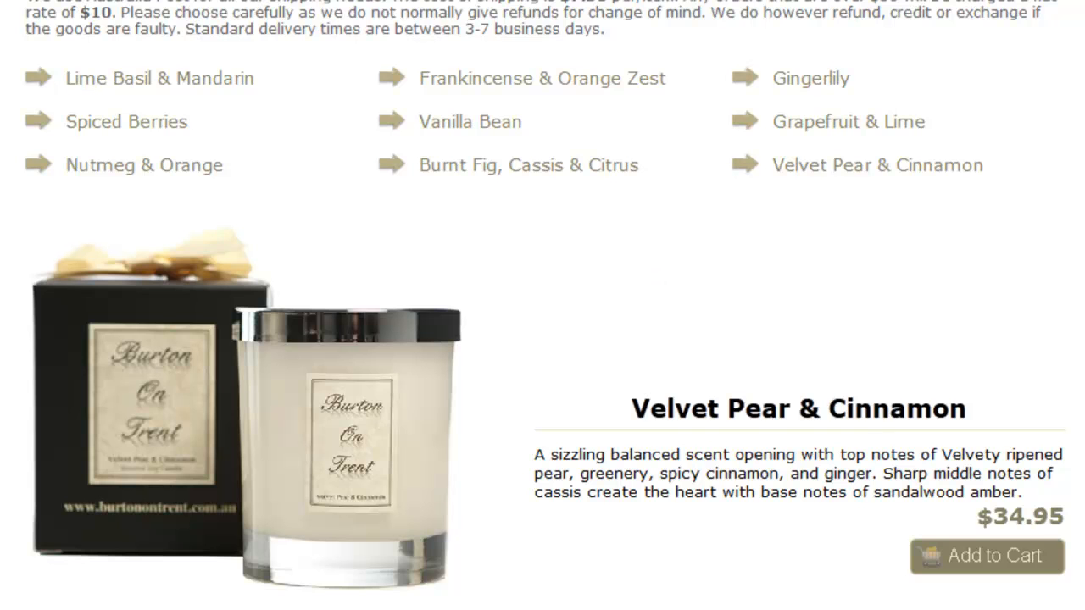
mouse_move(925, 606)
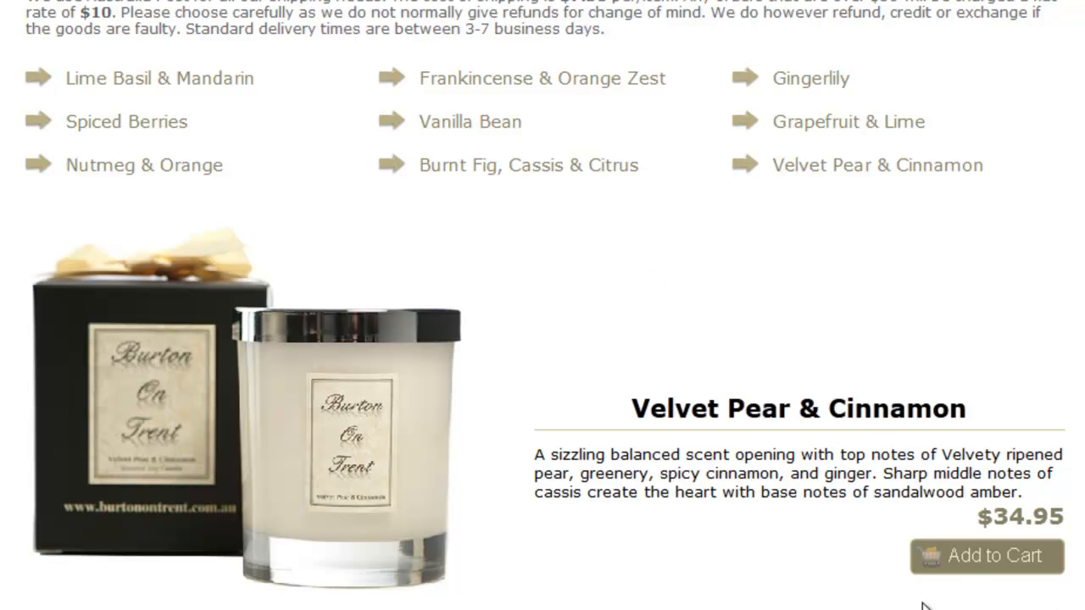
mouse_move(993, 604)
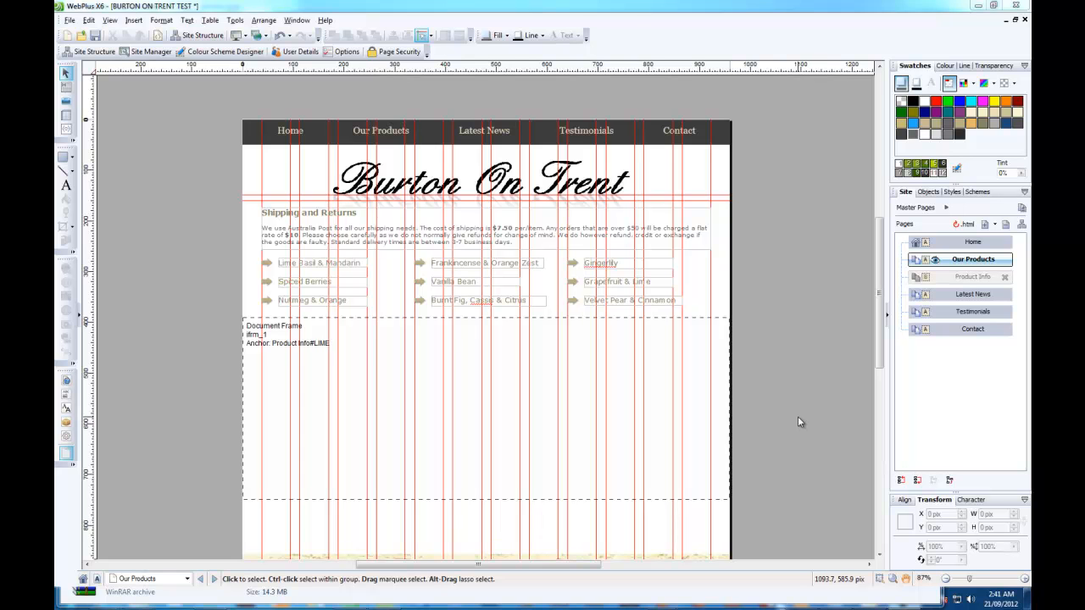
mouse_move(59, 421)
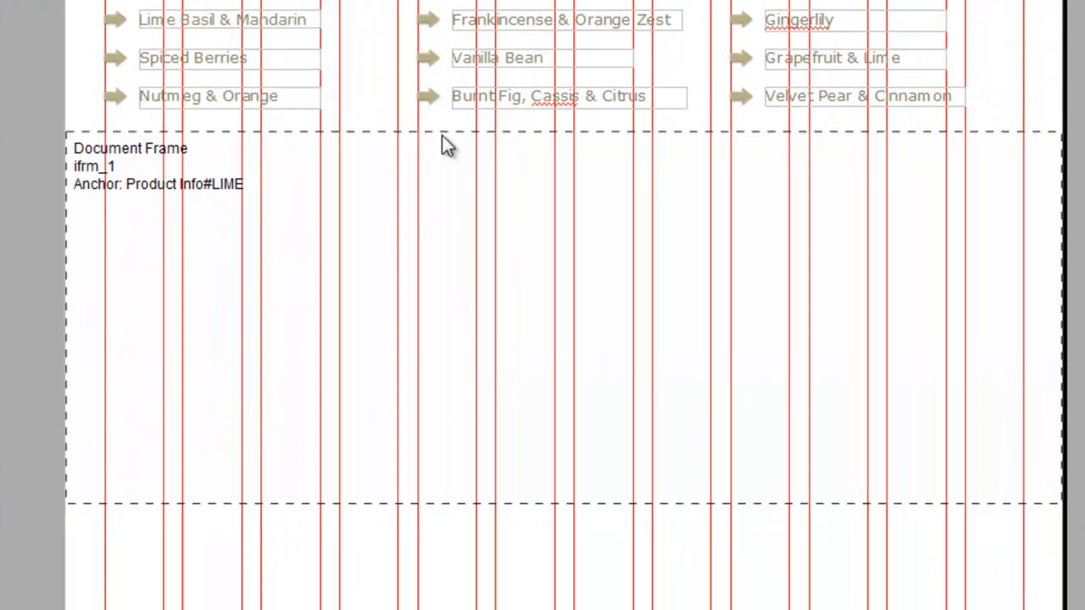
mouse_move(602, 192)
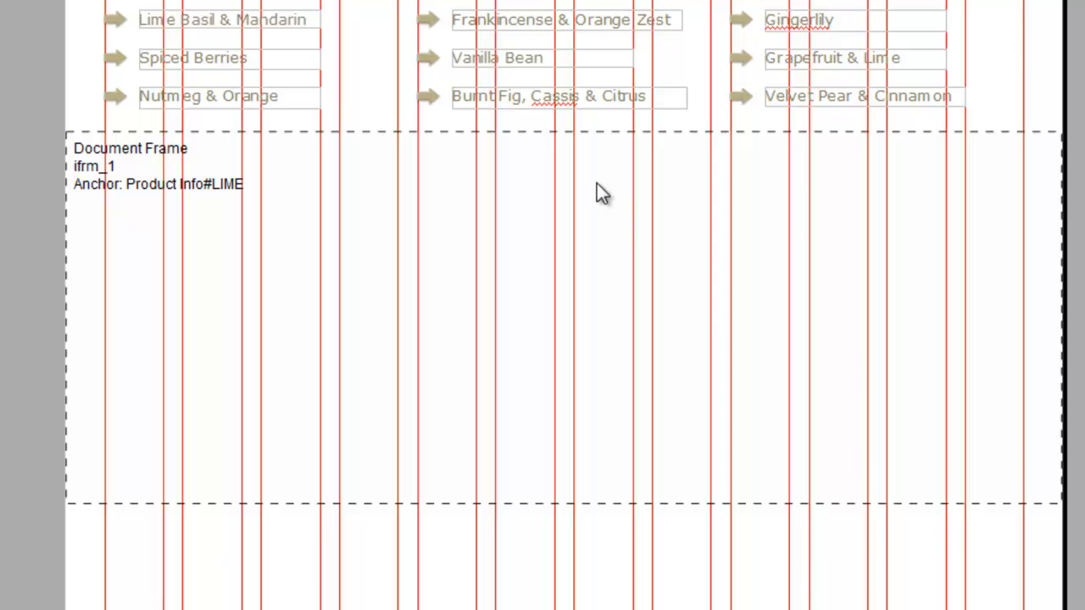
mouse_move(925, 454)
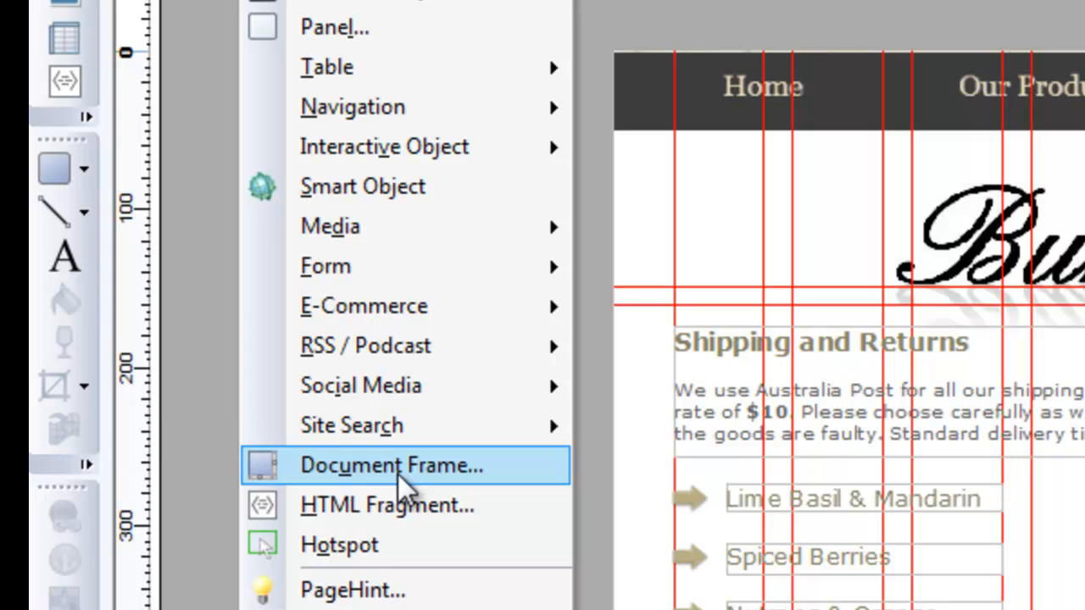
click(390, 464)
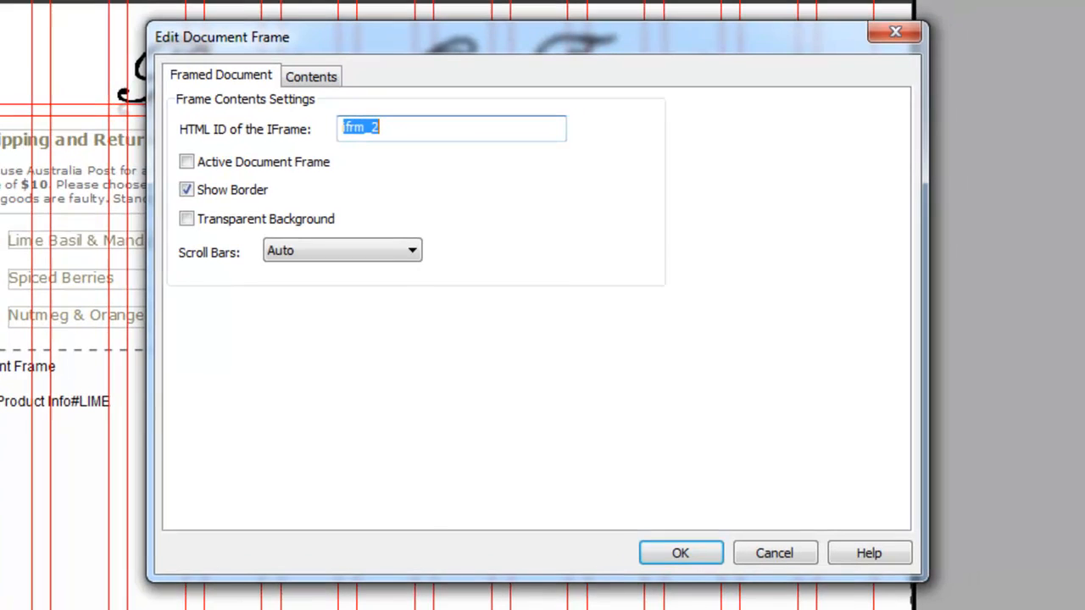
mouse_move(66, 397)
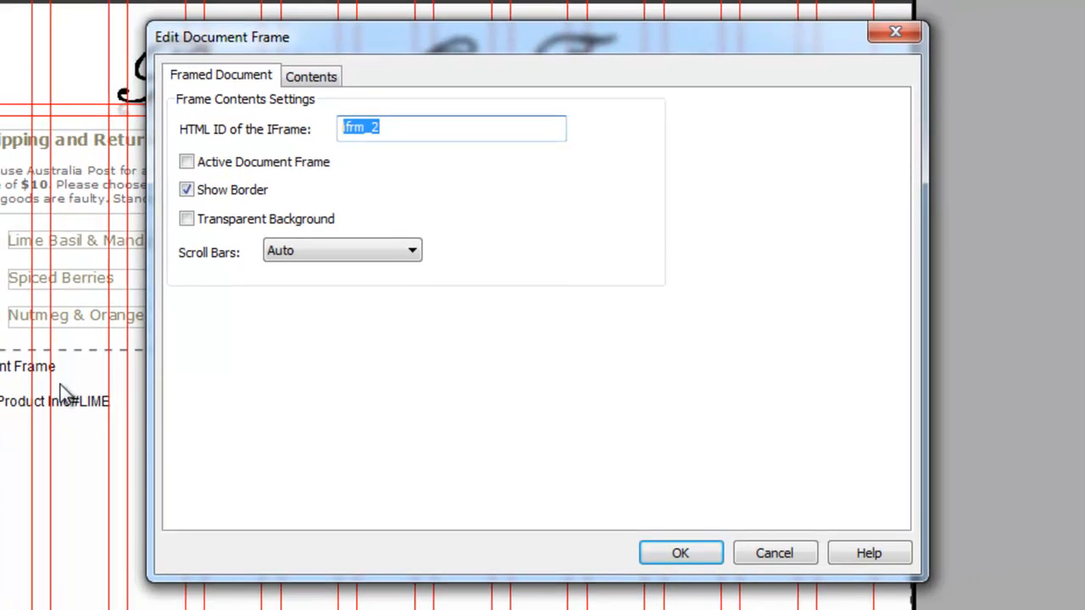
click(186, 190)
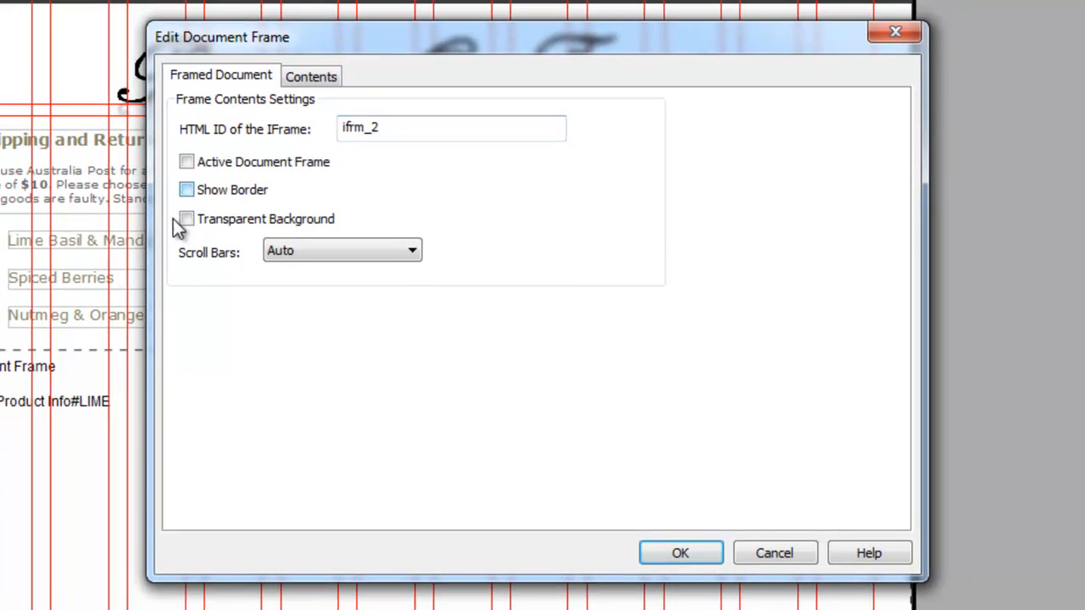
click(343, 250)
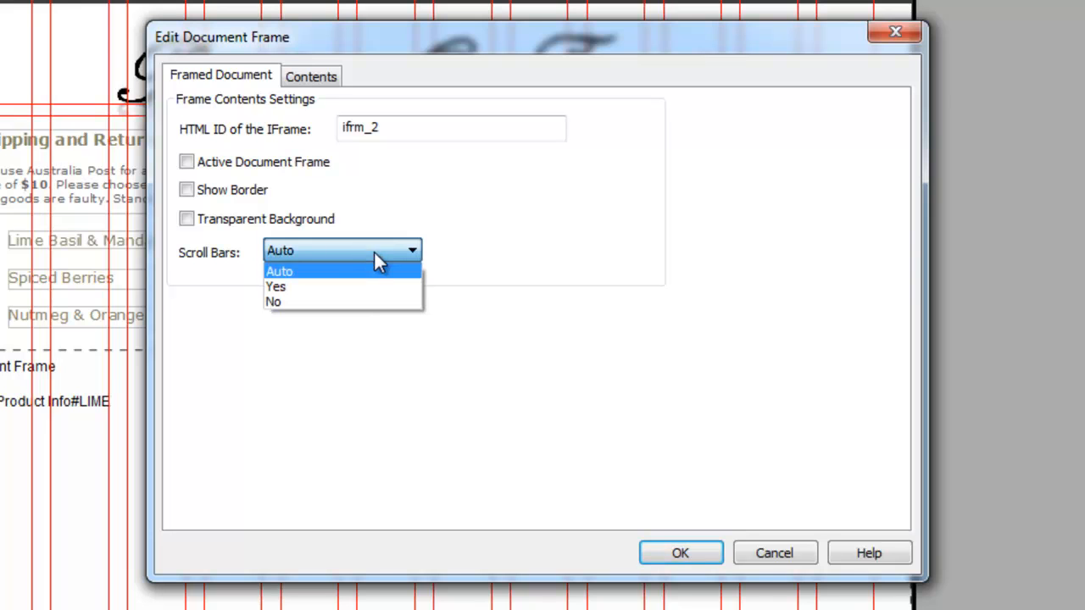
click(274, 302)
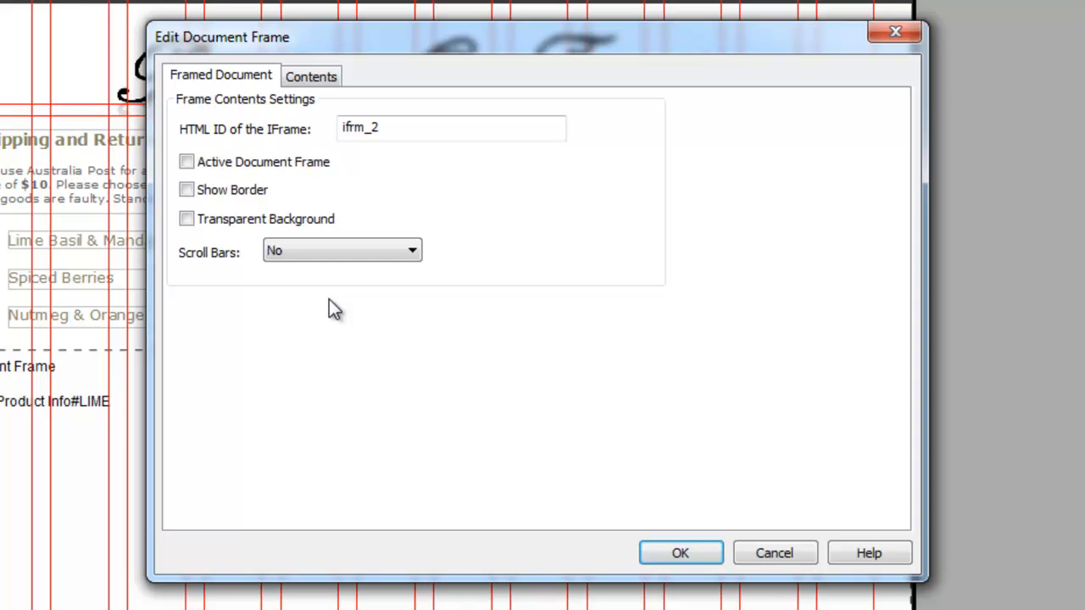
mouse_move(315, 302)
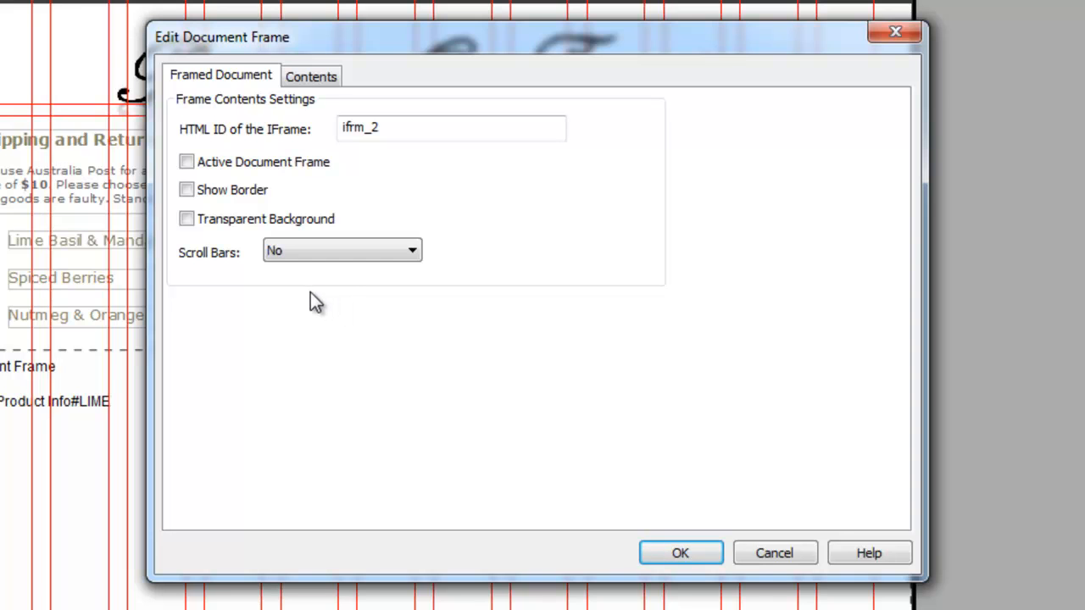
mouse_move(483, 492)
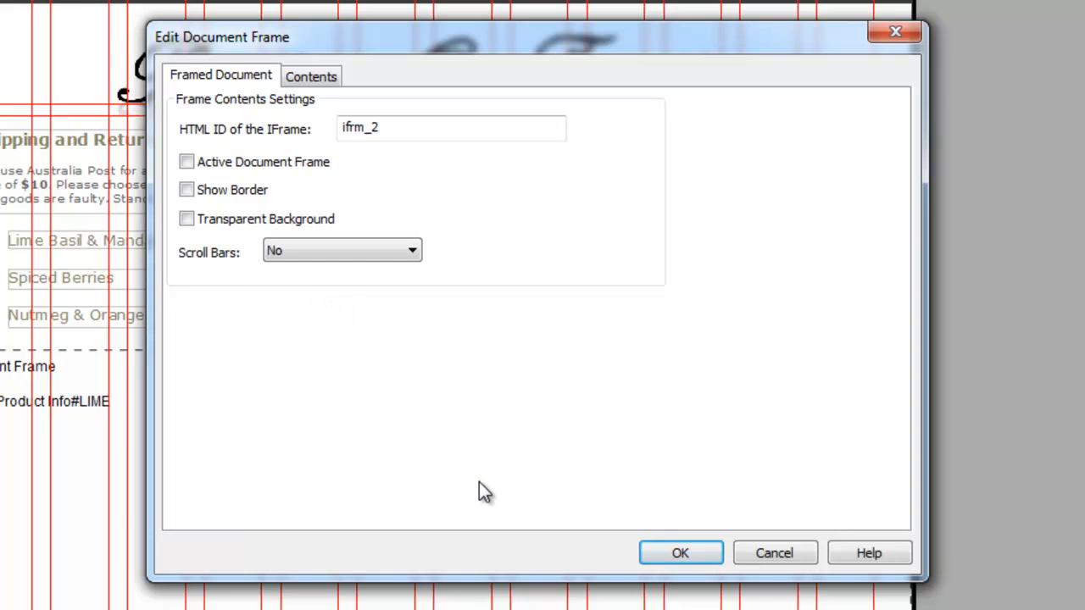
click(312, 74)
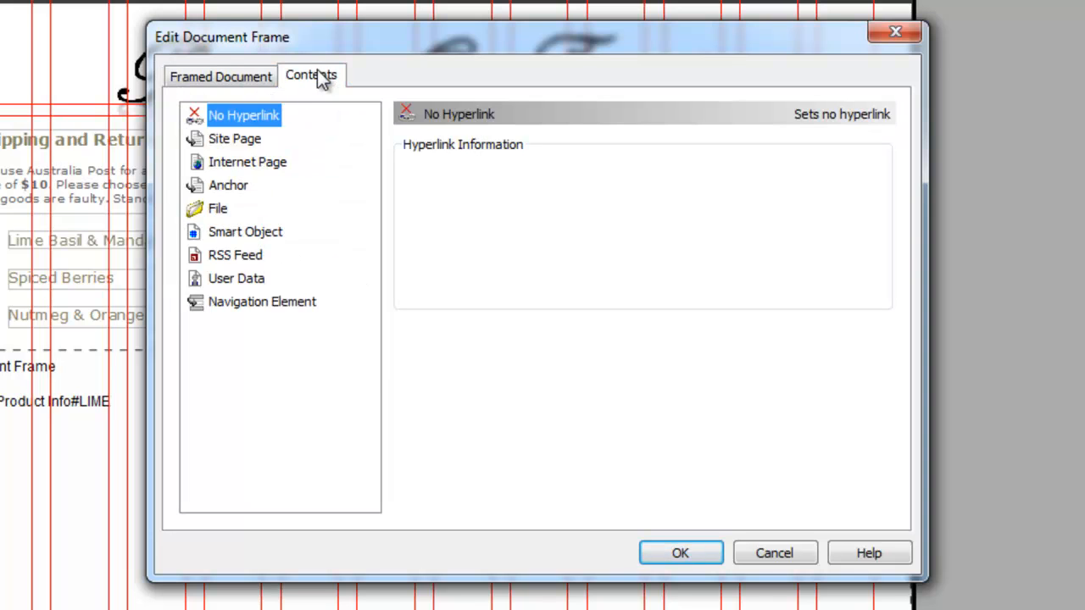
mouse_move(647, 546)
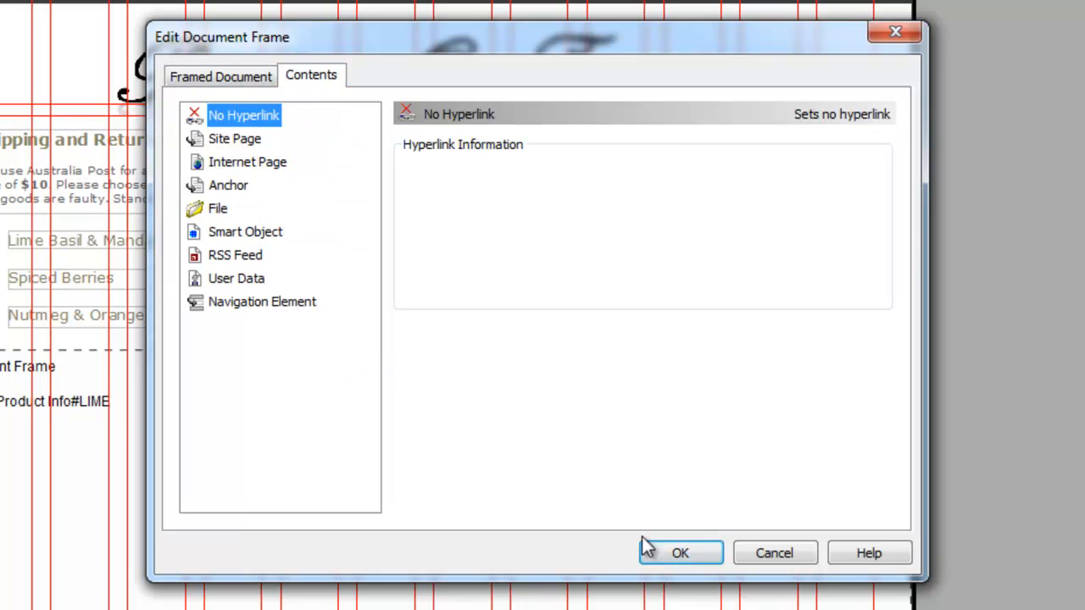
mouse_move(229, 185)
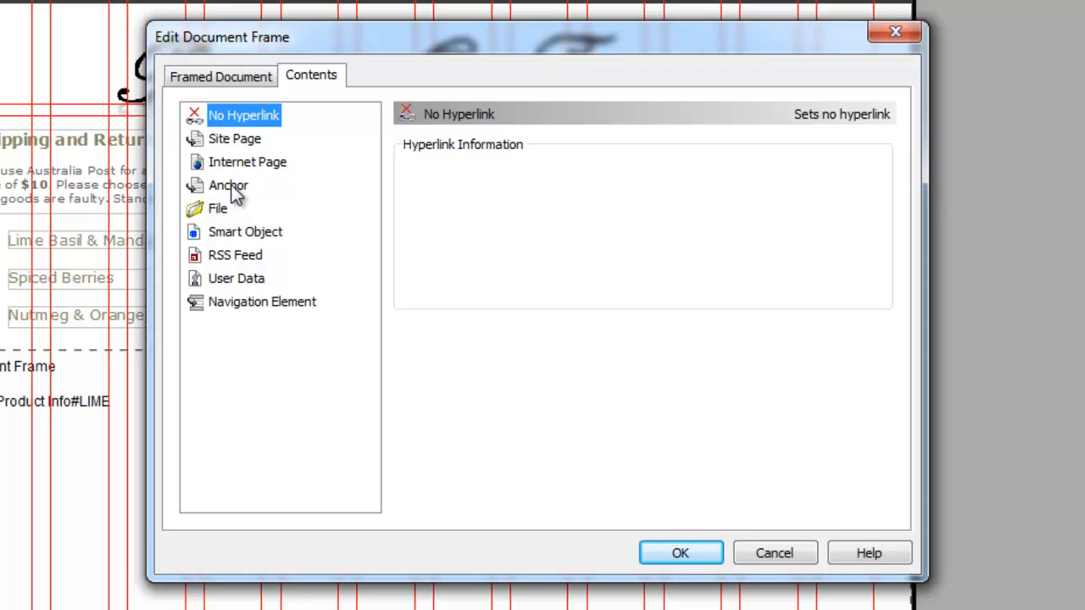
mouse_move(483, 536)
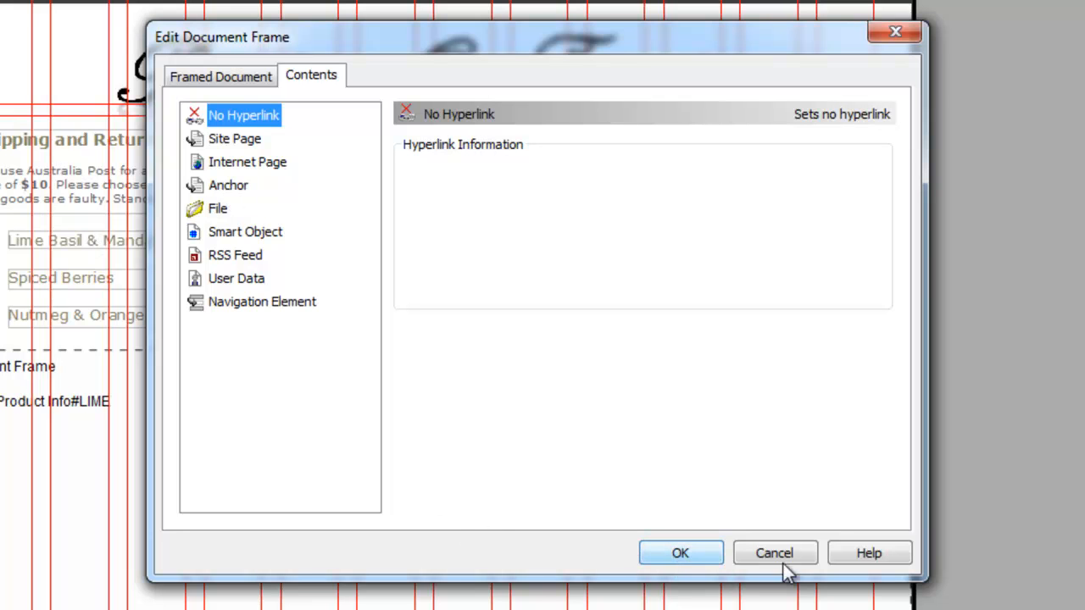
click(773, 553)
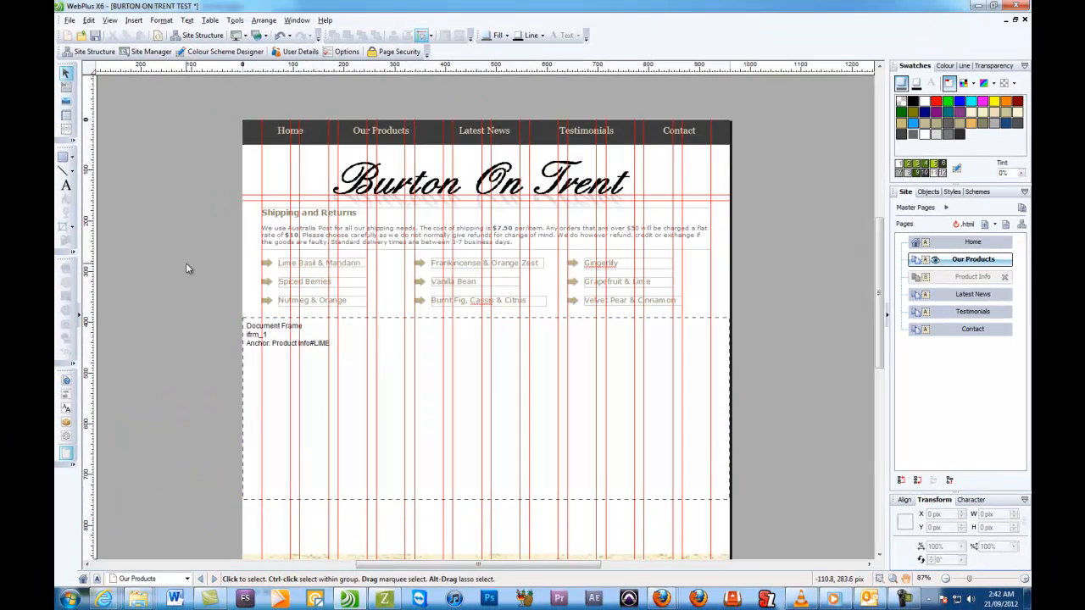
mouse_move(856, 464)
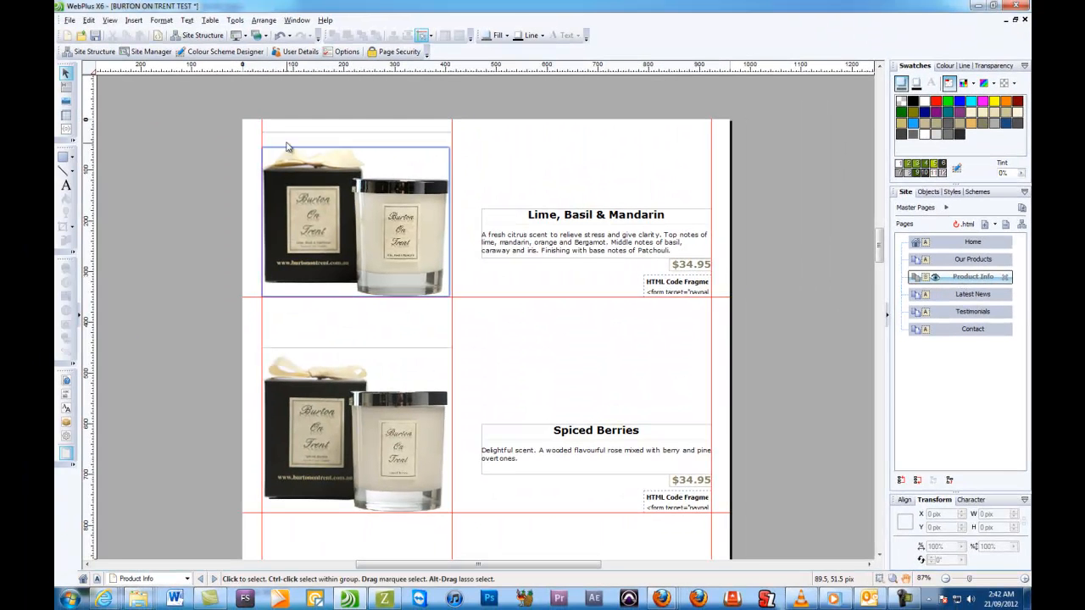
mouse_move(369, 224)
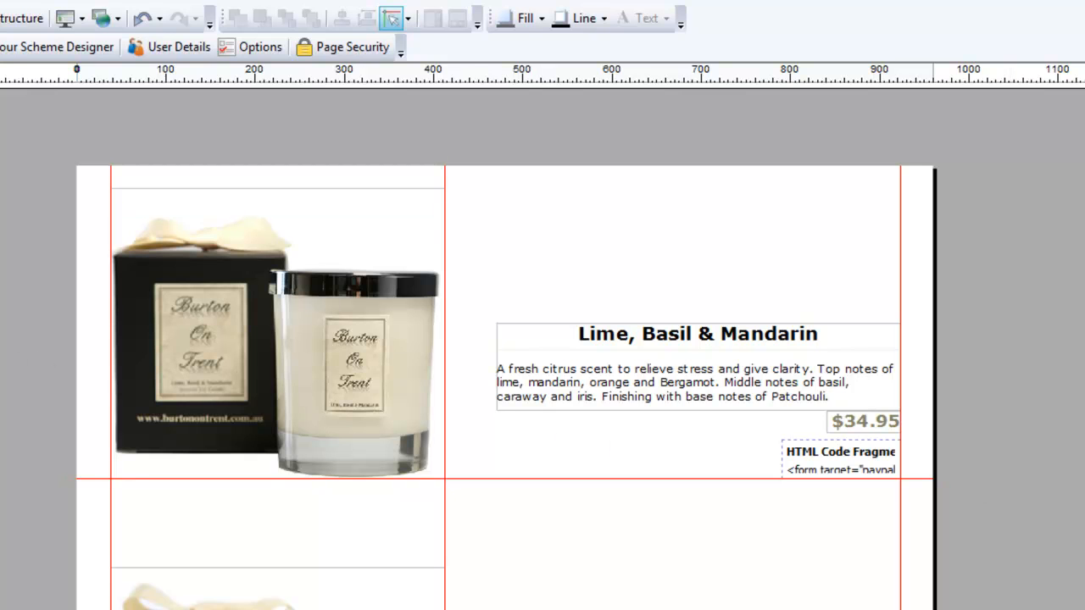
mouse_move(627, 202)
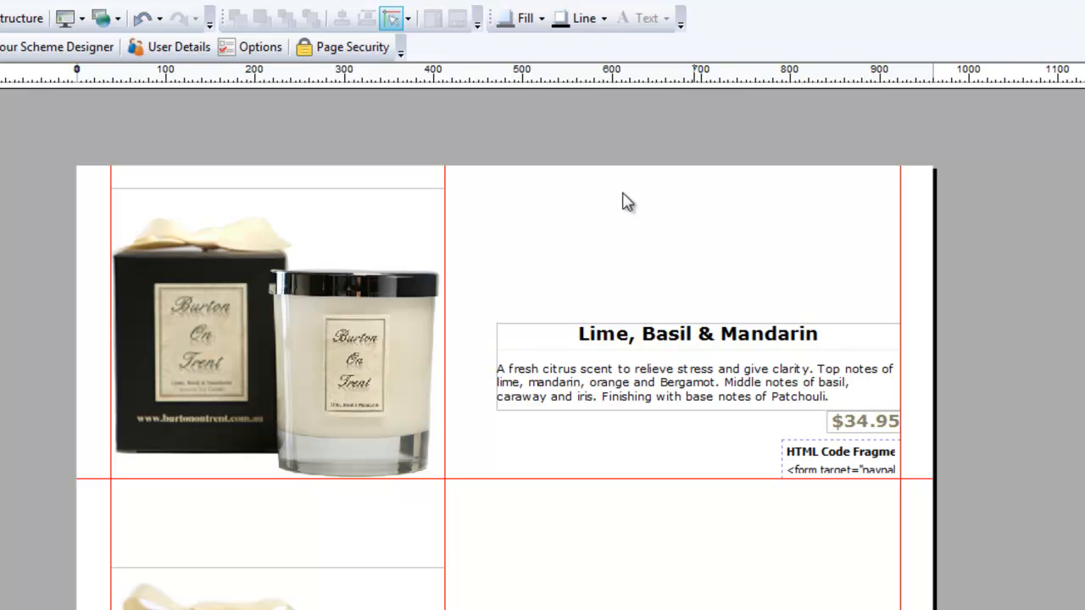
mouse_move(227, 380)
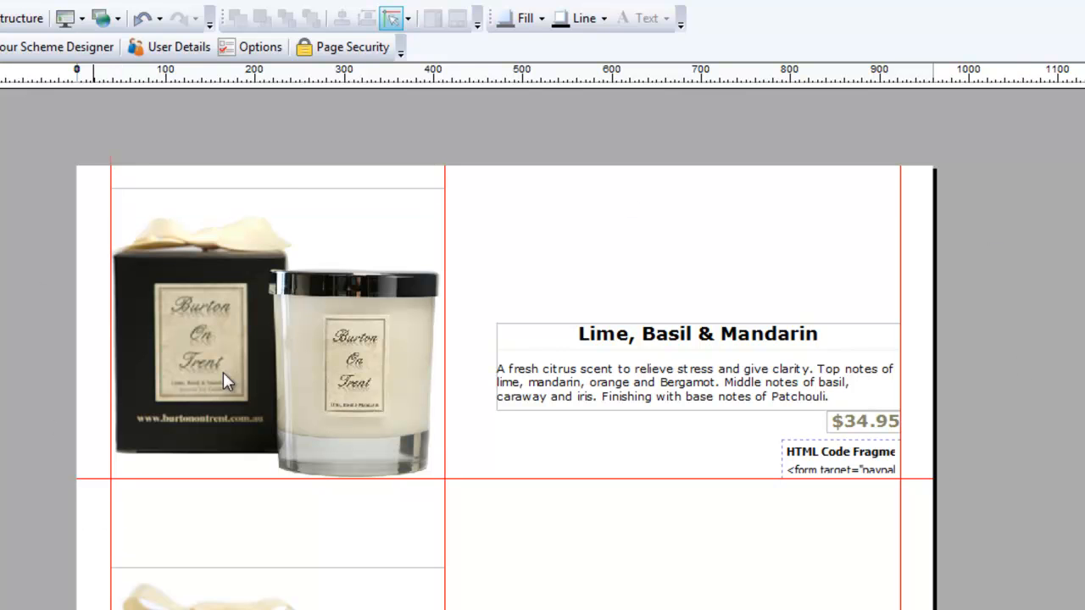
Step: Attach an anchor named LIME to the Lime, Basil & Mandarin candle image
click(227, 381)
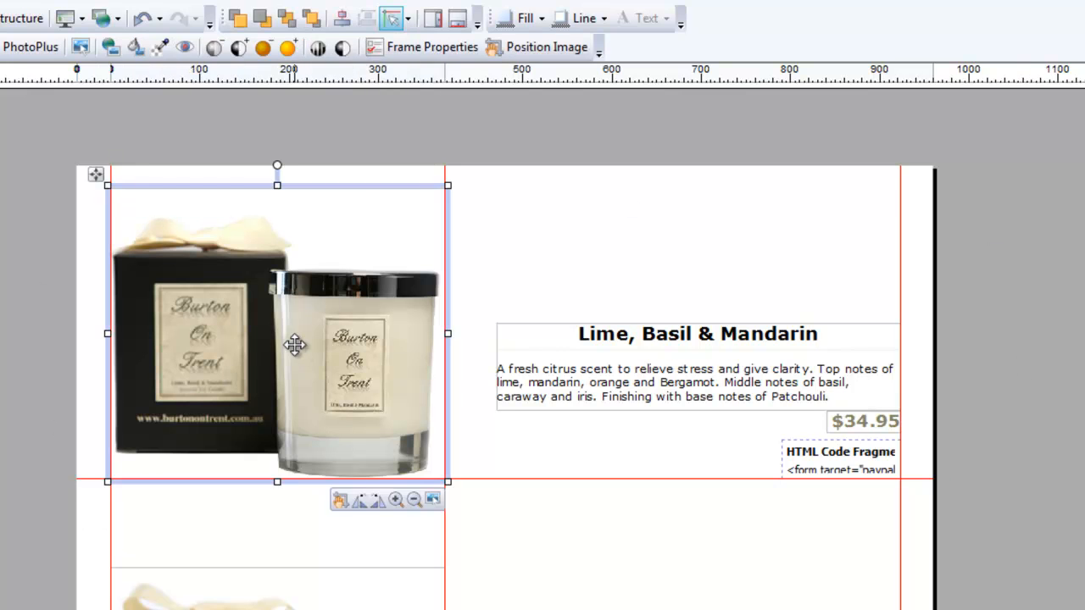
right_click(295, 346)
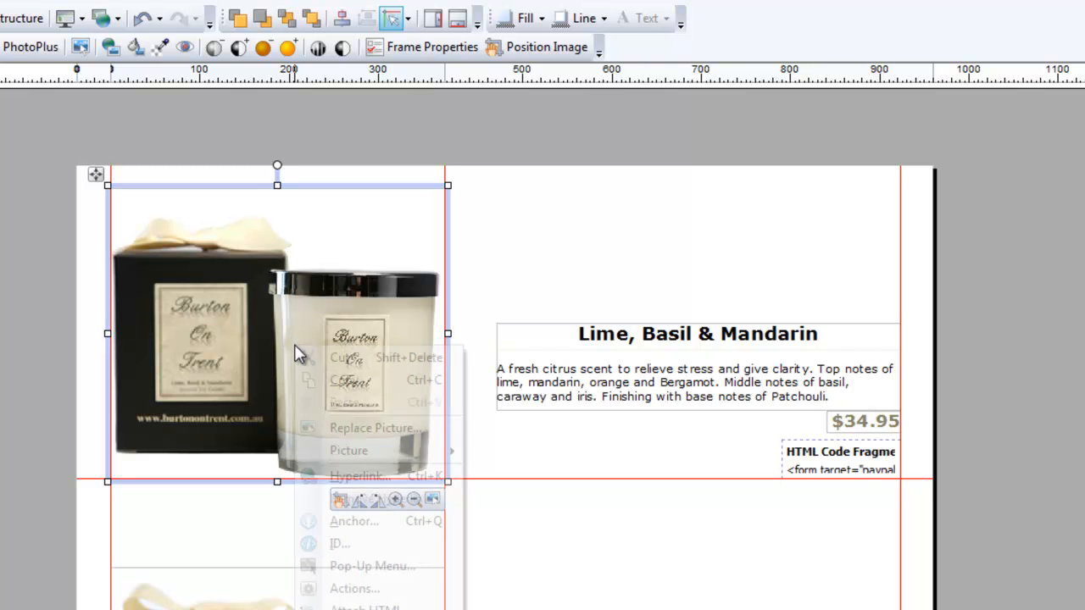
mouse_move(339, 543)
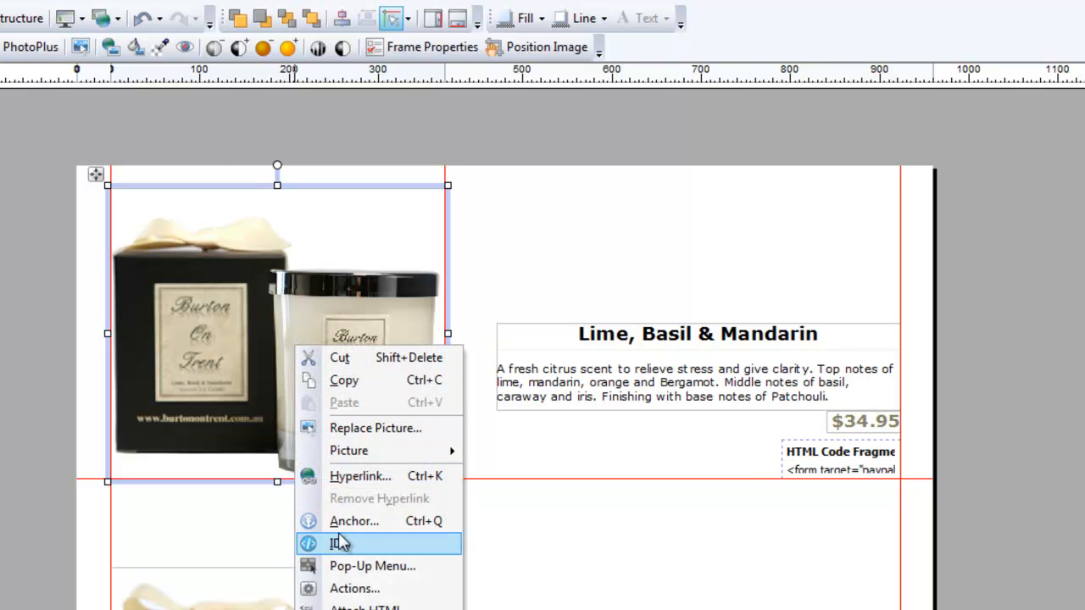
click(354, 520)
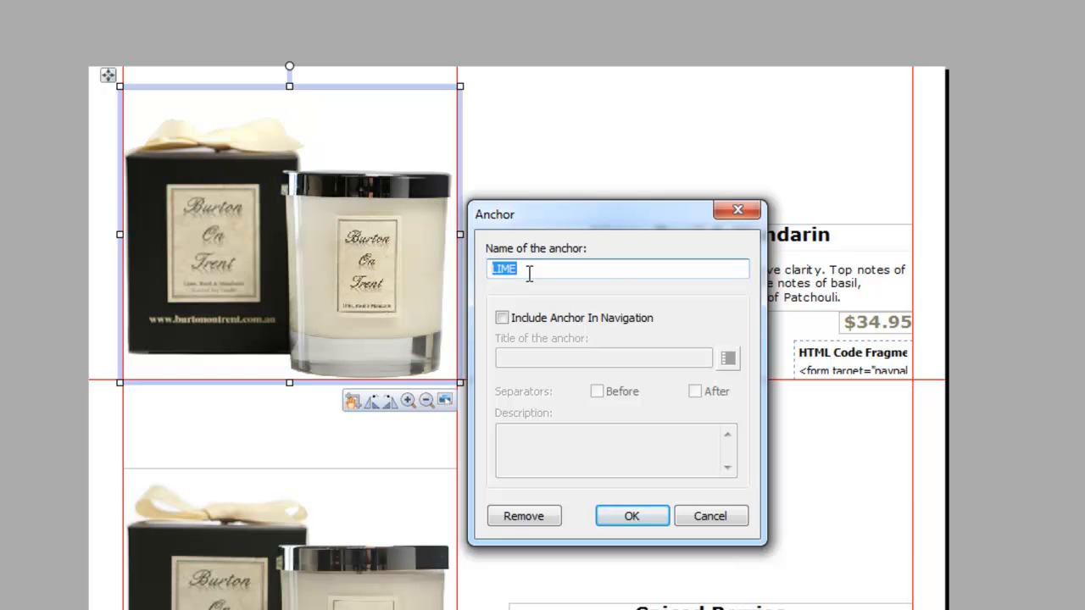
mouse_move(749, 270)
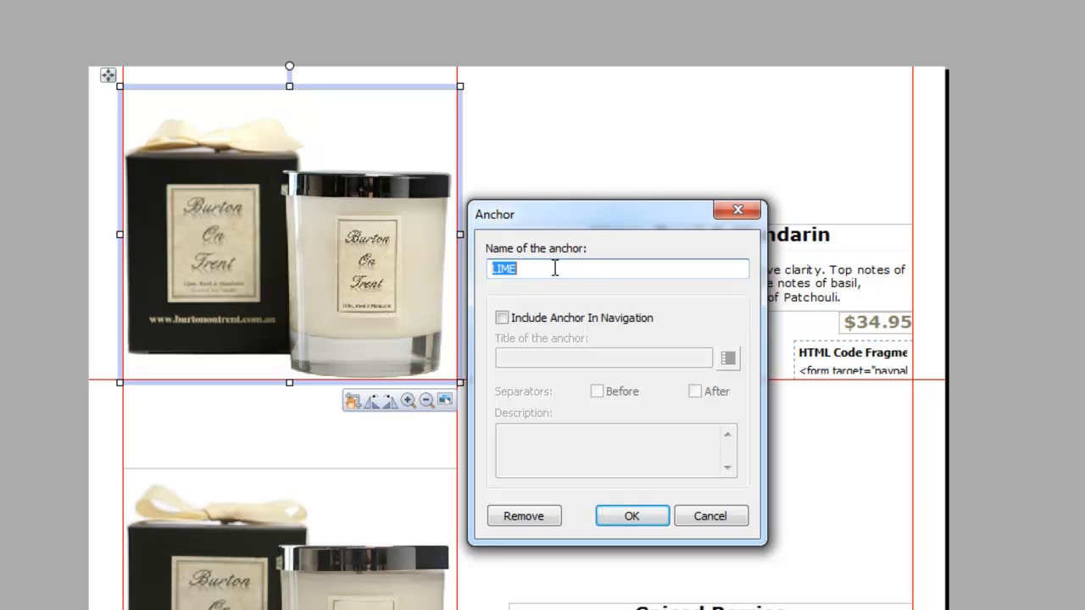
mouse_move(550, 269)
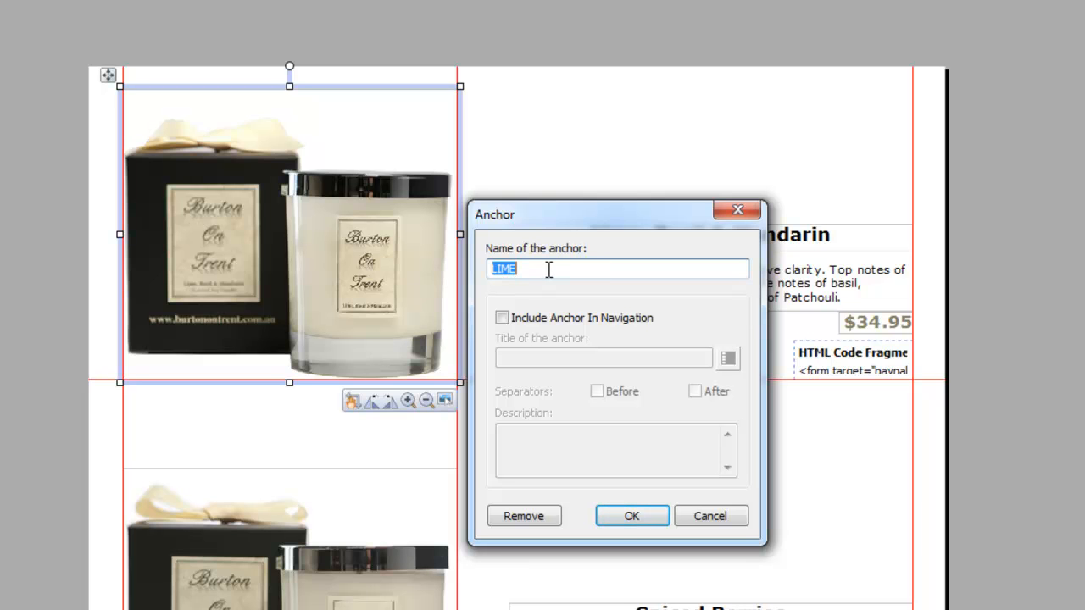
mouse_move(600, 507)
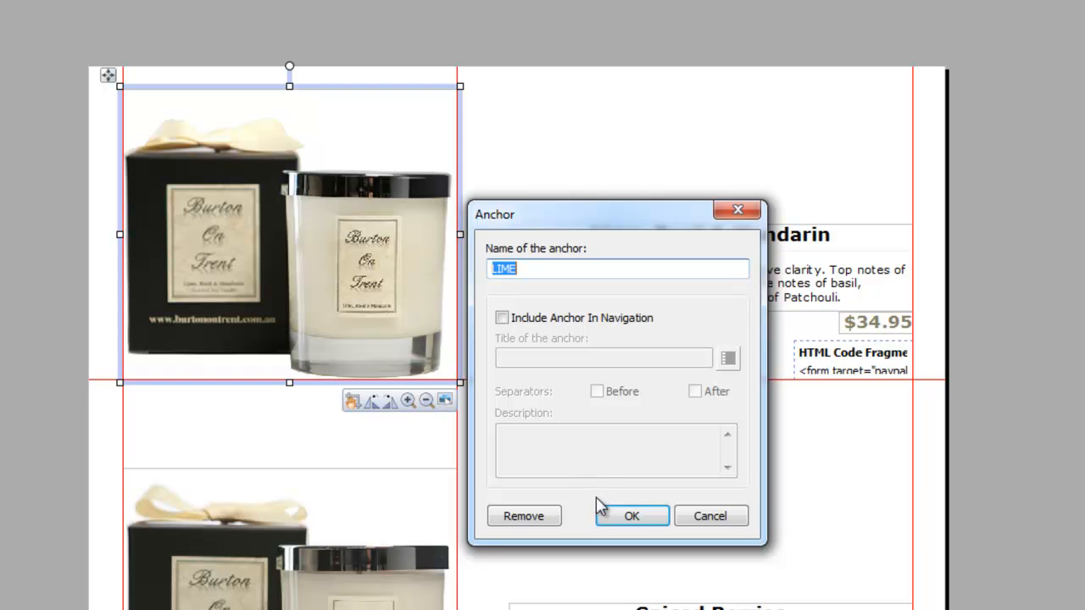
click(630, 516)
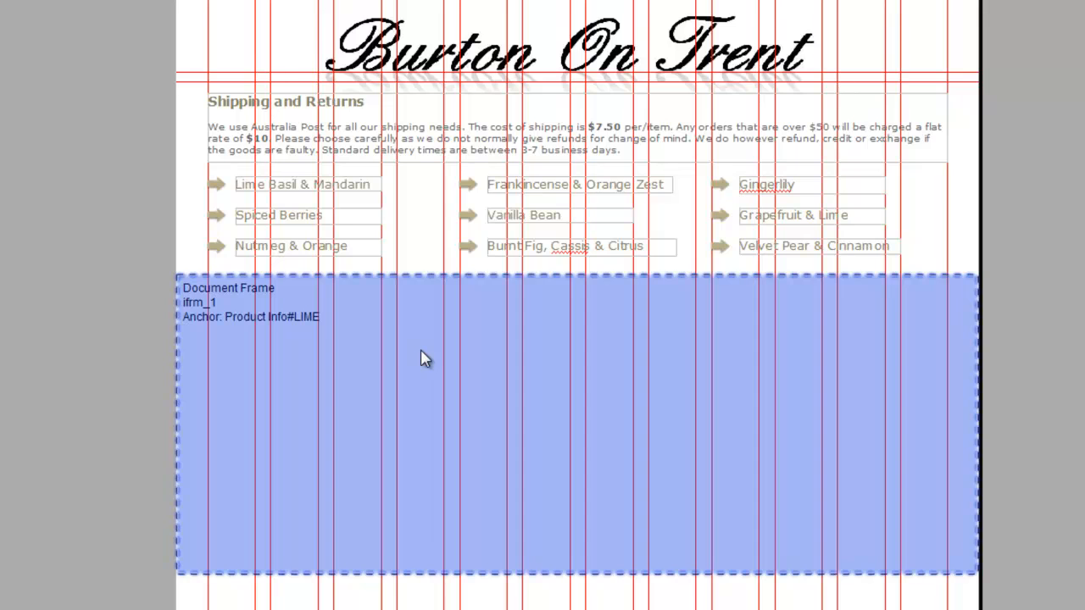
Step: Set the document frame's contents to the LIME anchor on the Product Info page
double_click(424, 356)
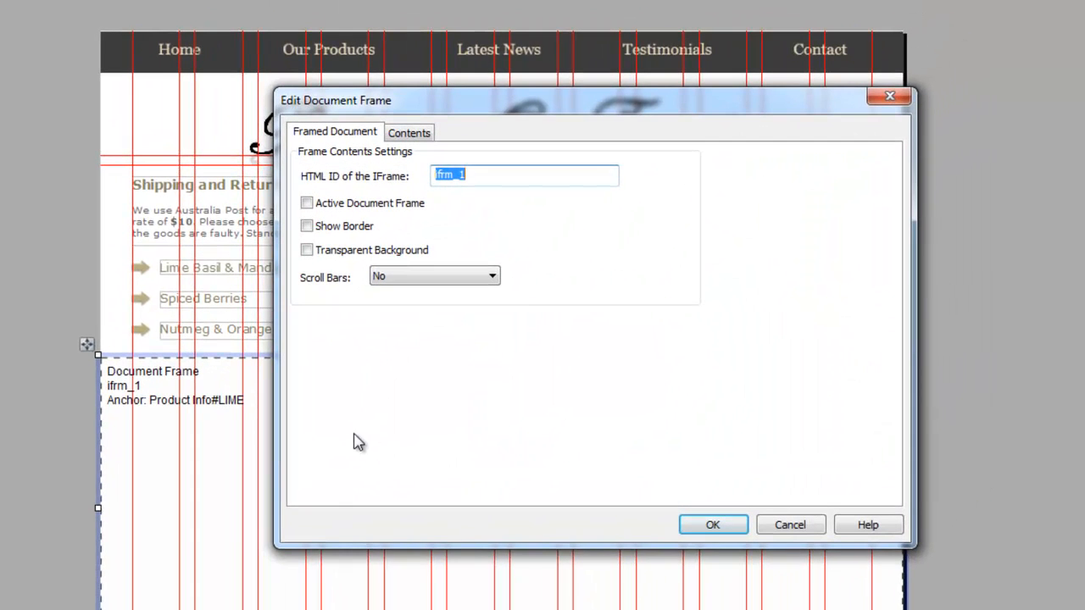
click(410, 132)
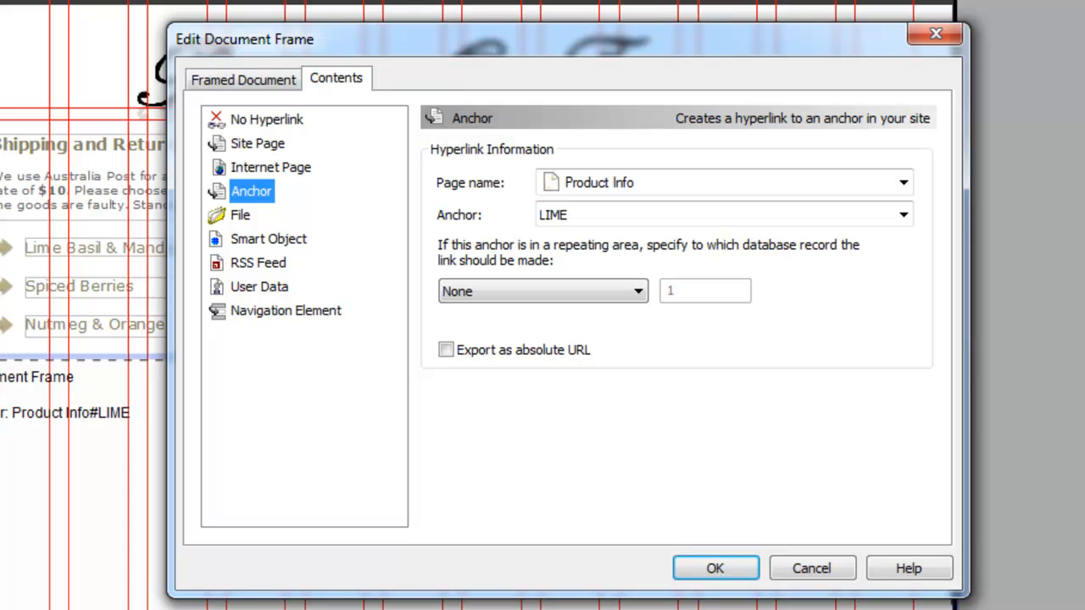
mouse_move(261, 207)
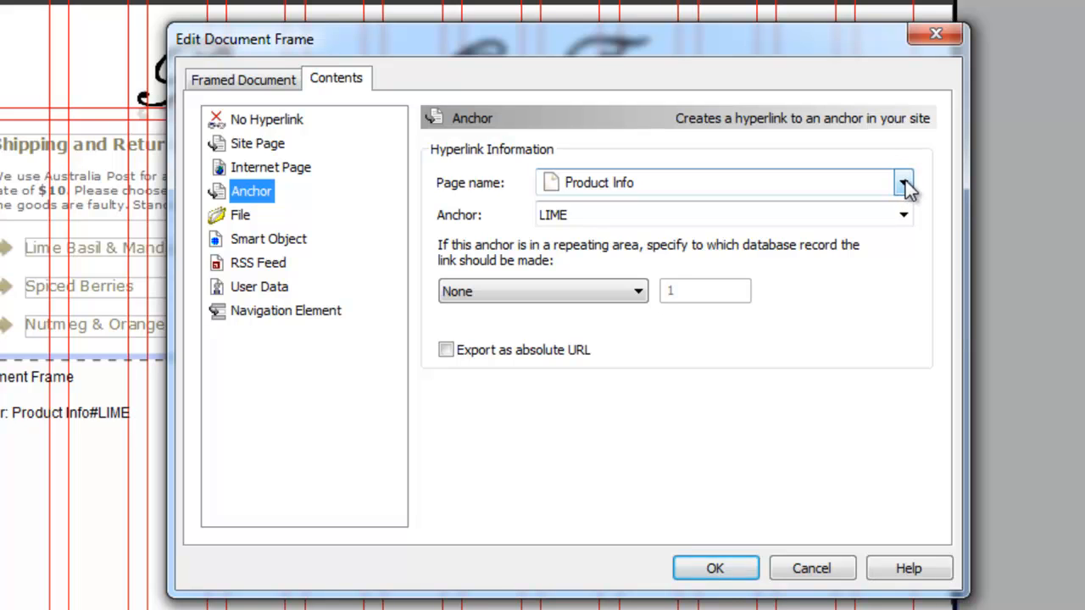
click(902, 183)
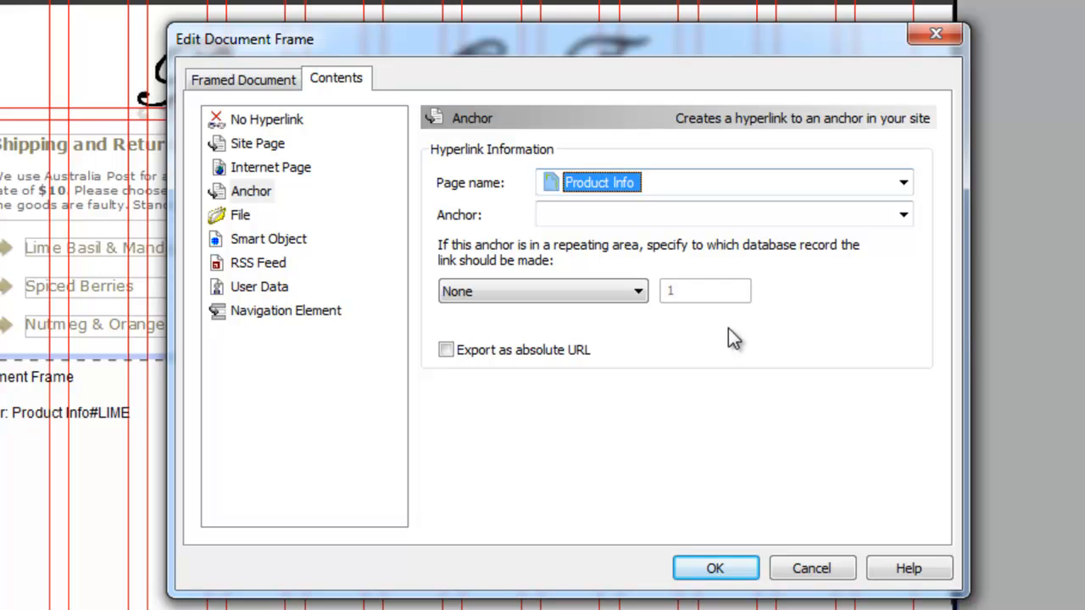
mouse_move(1071, 274)
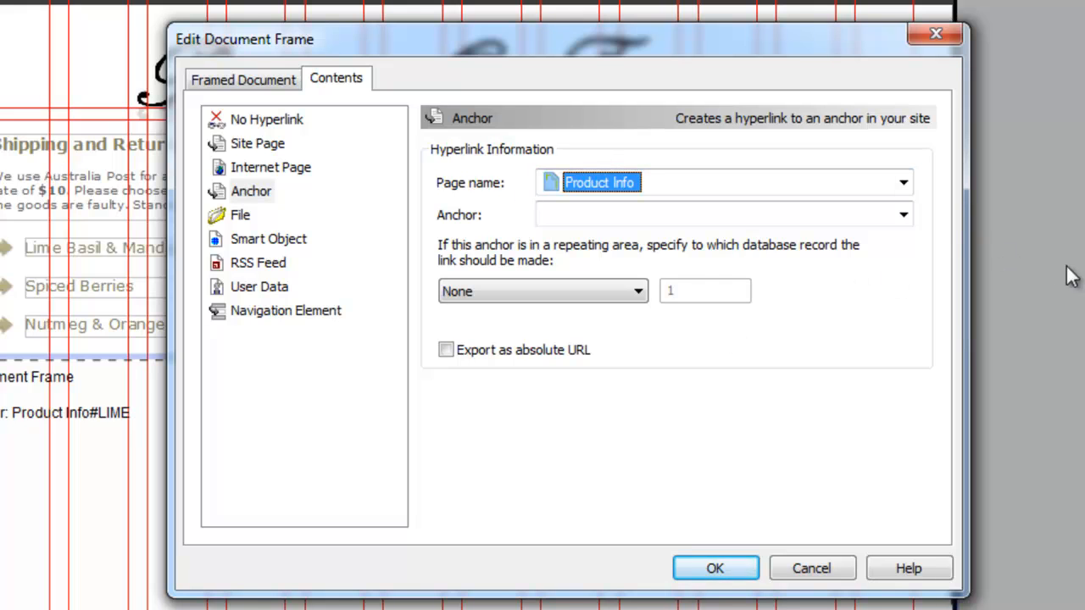
click(902, 213)
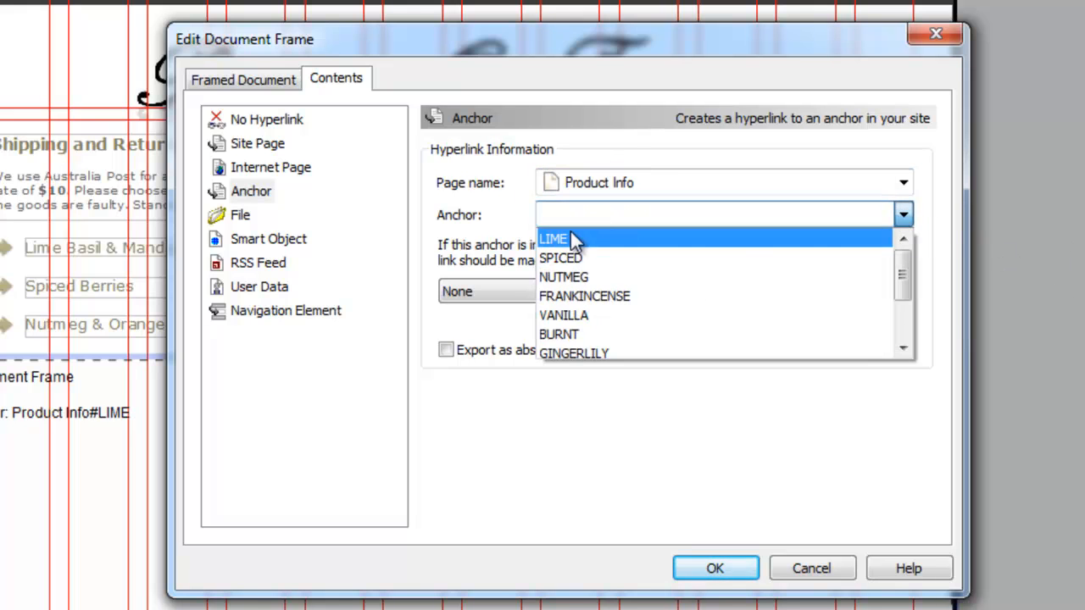
click(552, 237)
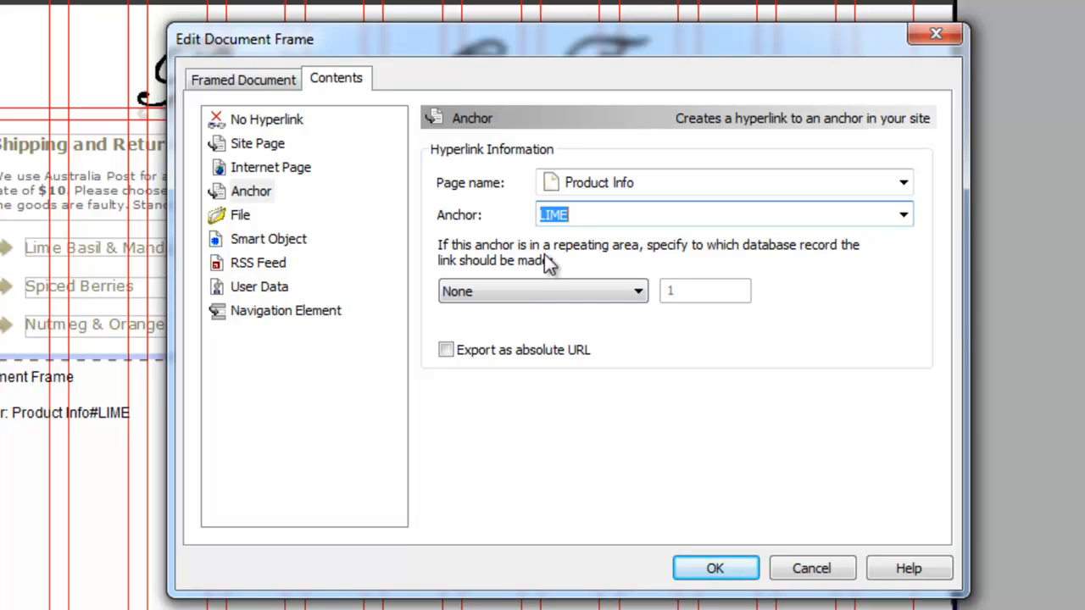
mouse_move(614, 532)
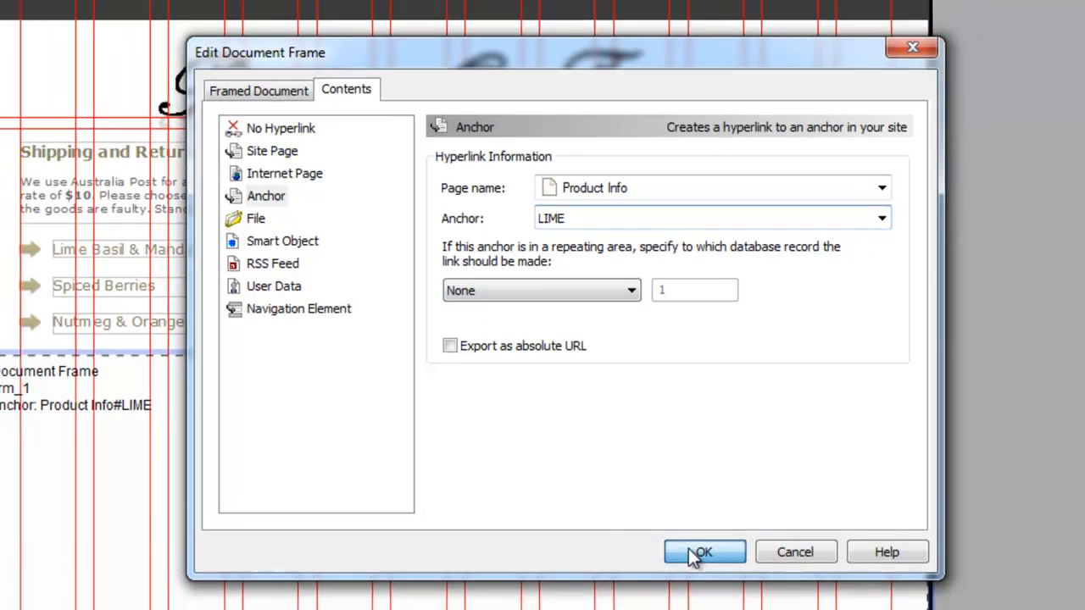
click(705, 553)
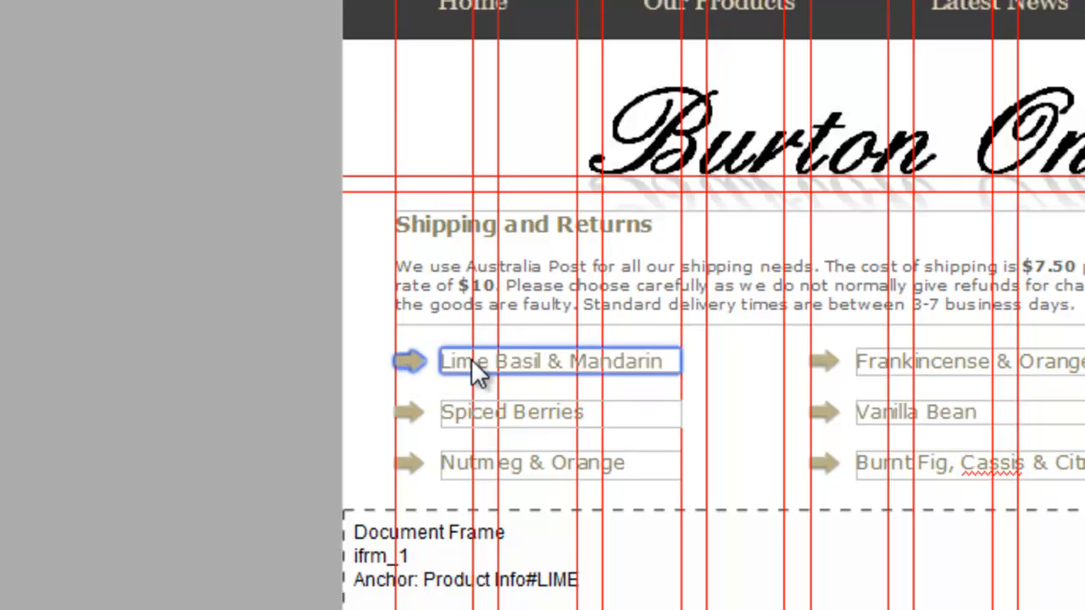
mouse_move(539, 382)
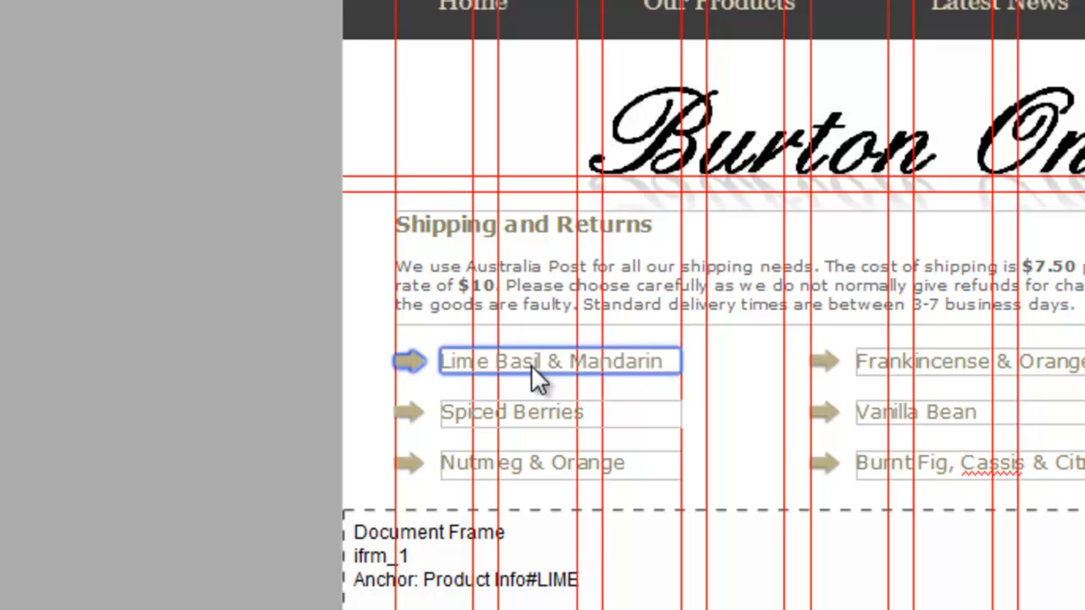
Step: Select the grouped Lime Basil & Mandarin label and show its context menu
click(557, 361)
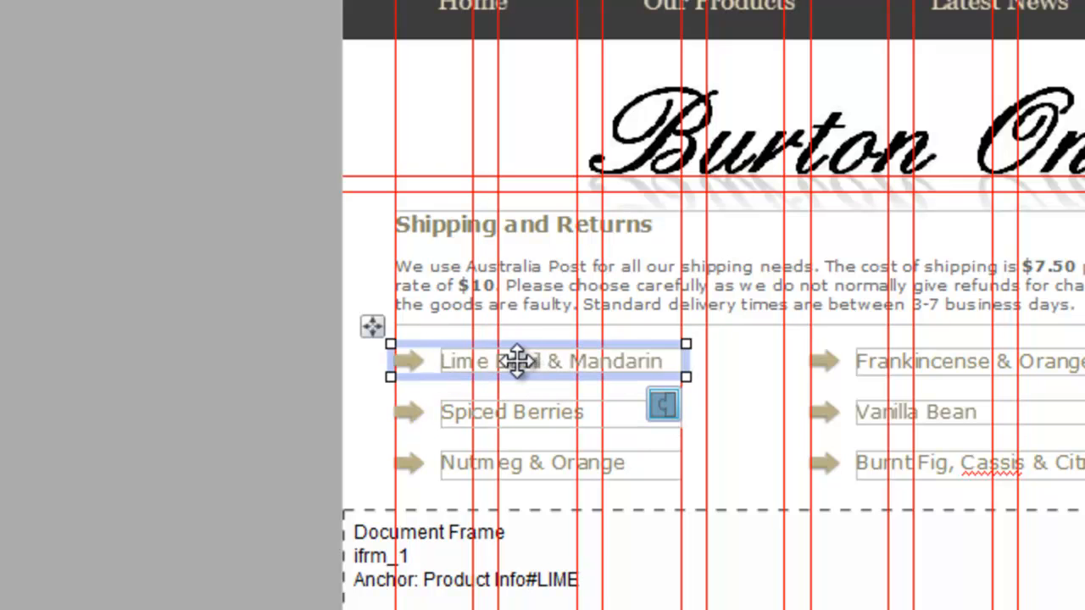
mouse_move(665, 403)
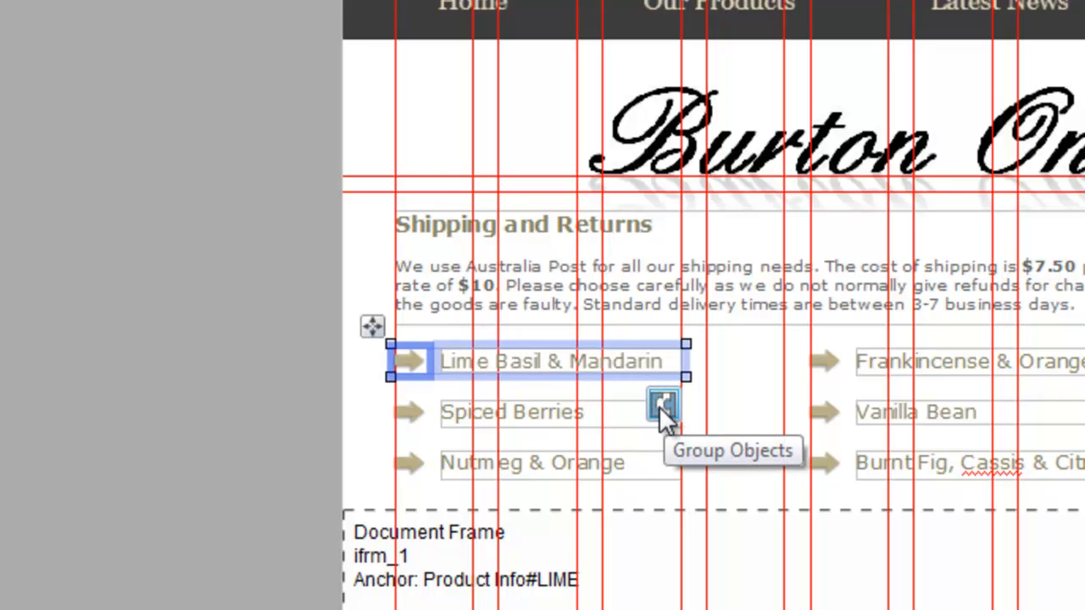
right_click(551, 359)
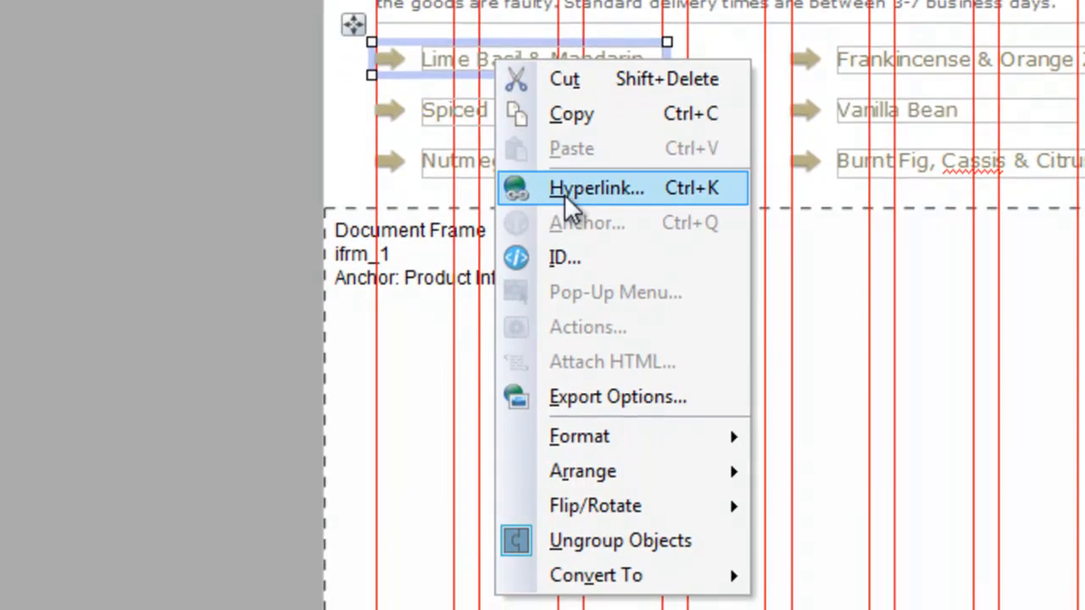
Step: Hyperlink the Lime Basil & Mandarin label to the LIME anchor on Product Info
click(597, 186)
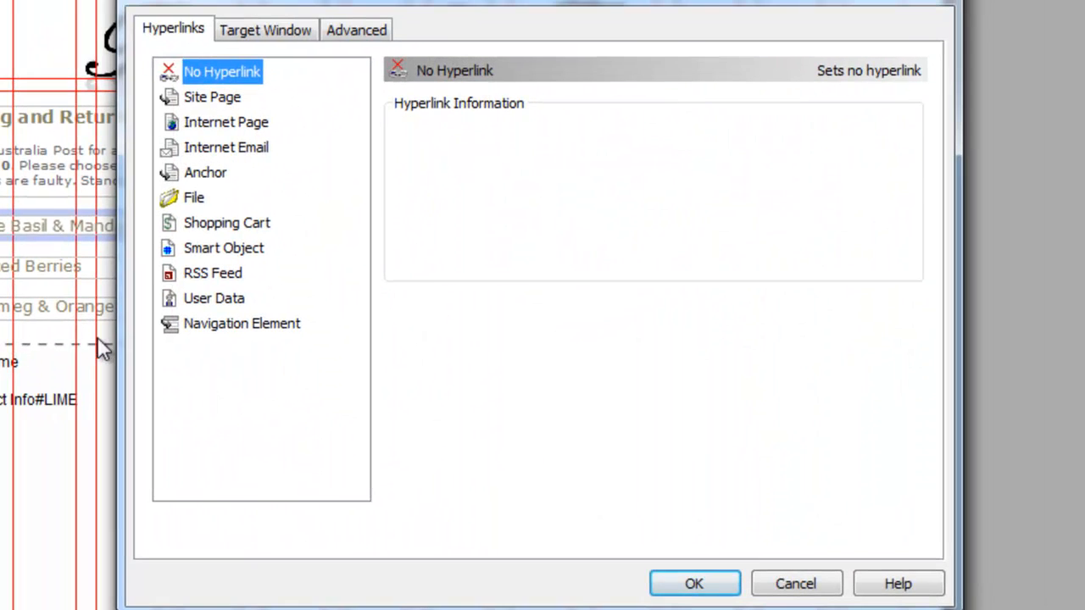
mouse_move(219, 178)
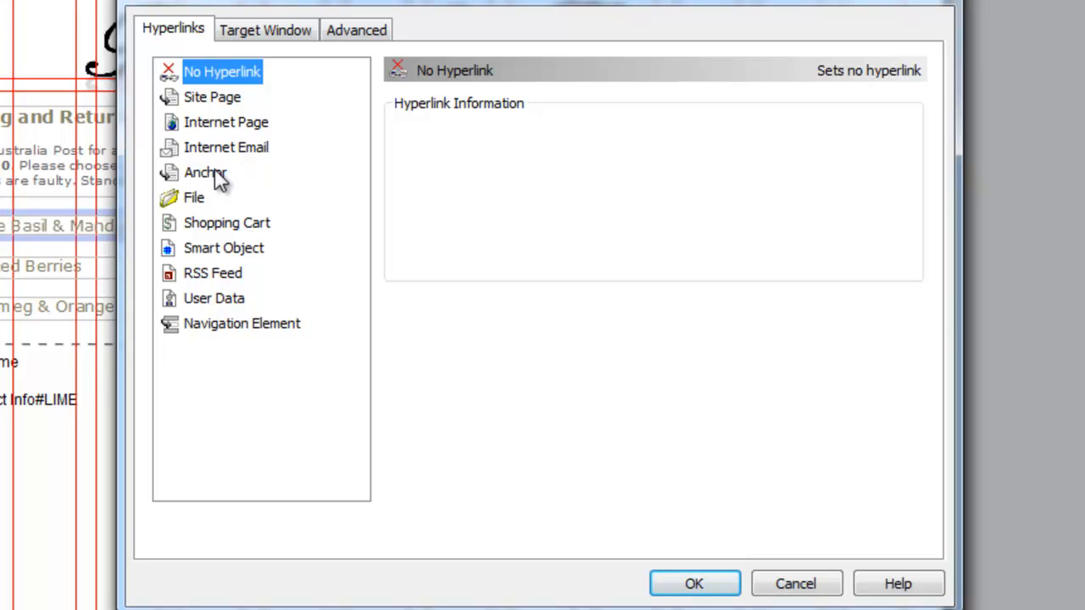
mouse_move(214, 180)
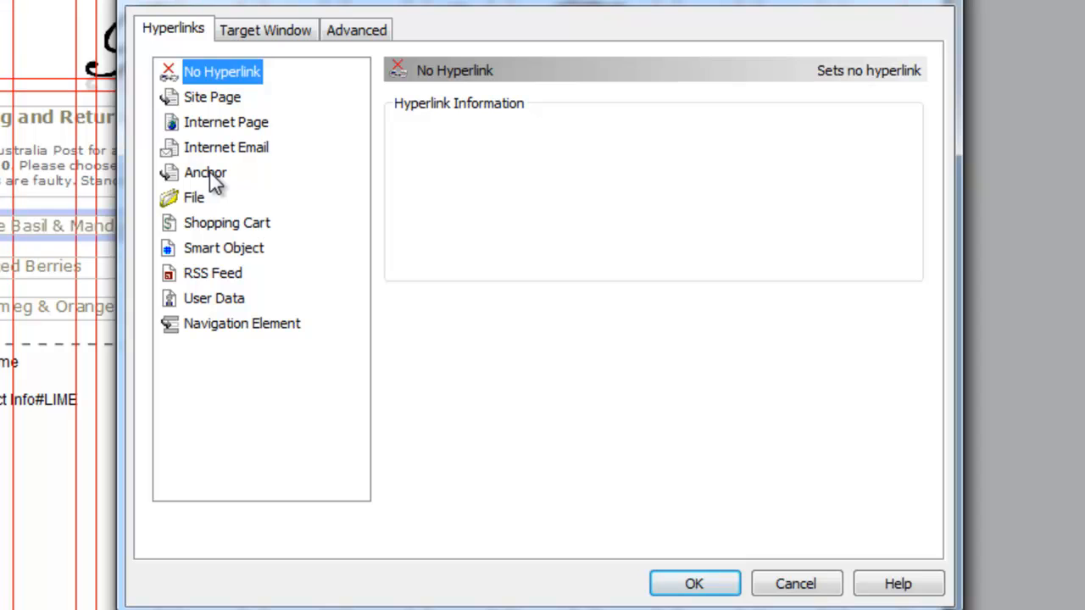
click(205, 173)
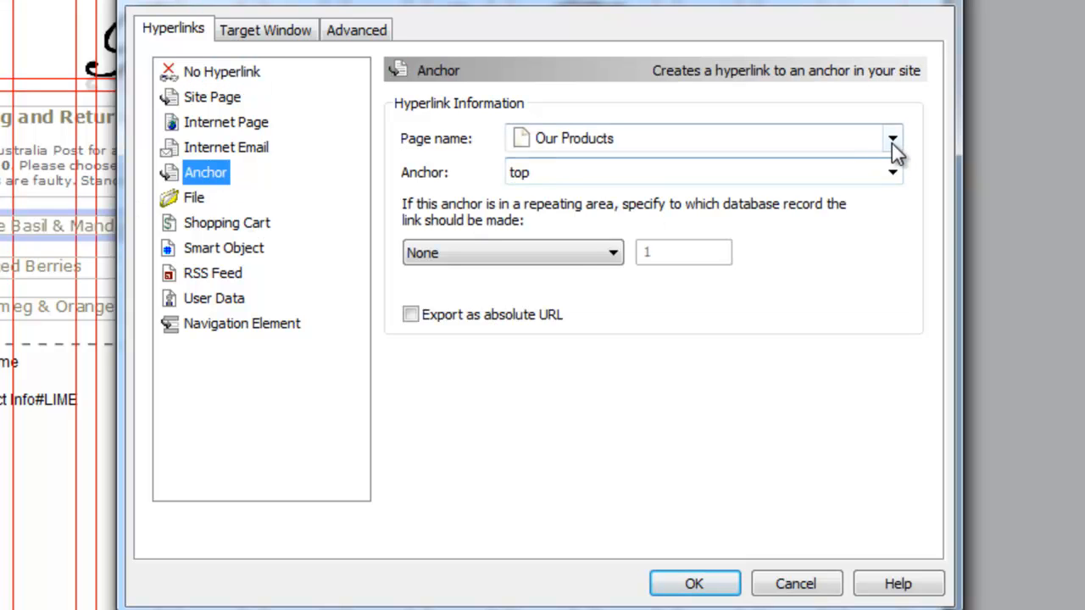
click(891, 139)
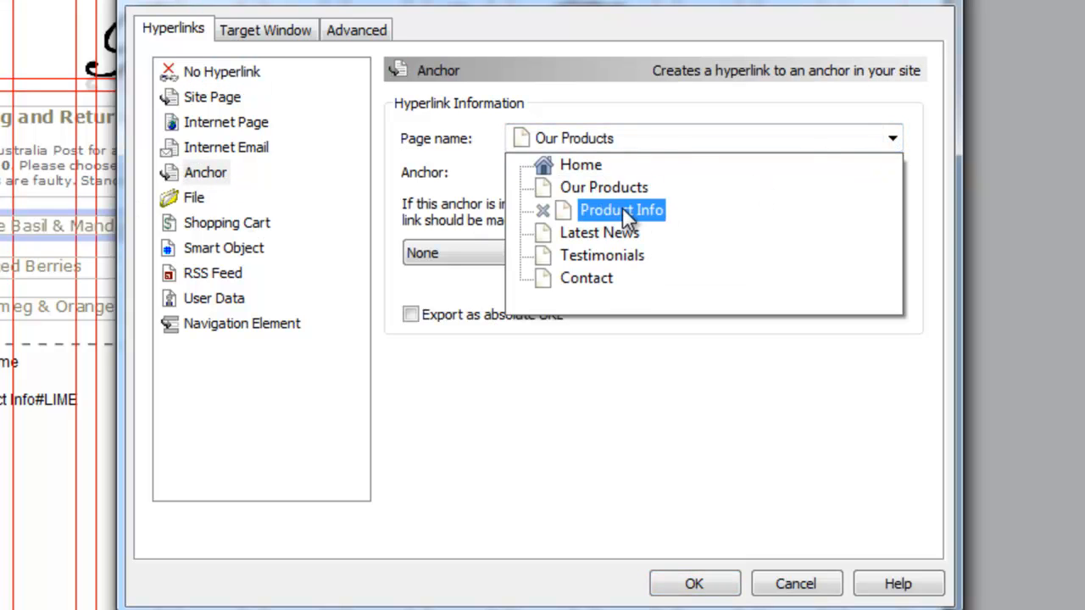
click(620, 210)
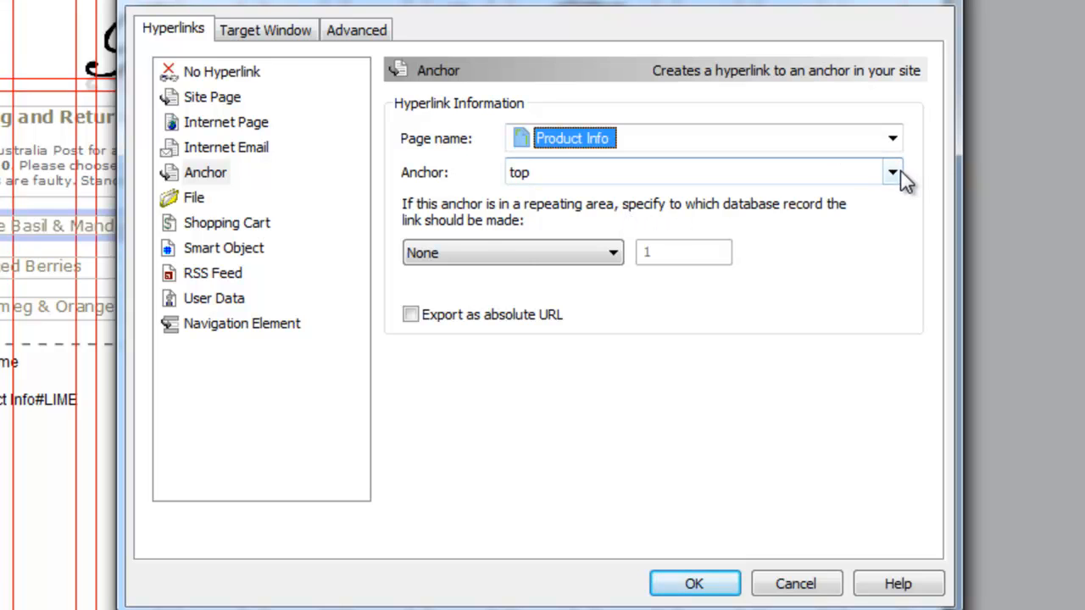
click(891, 173)
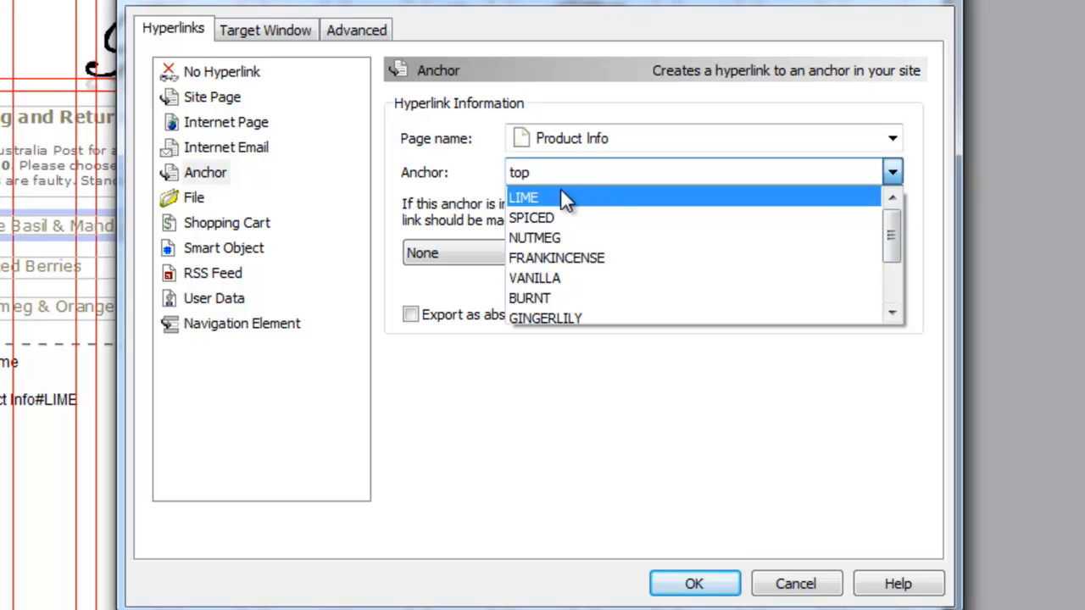
click(523, 196)
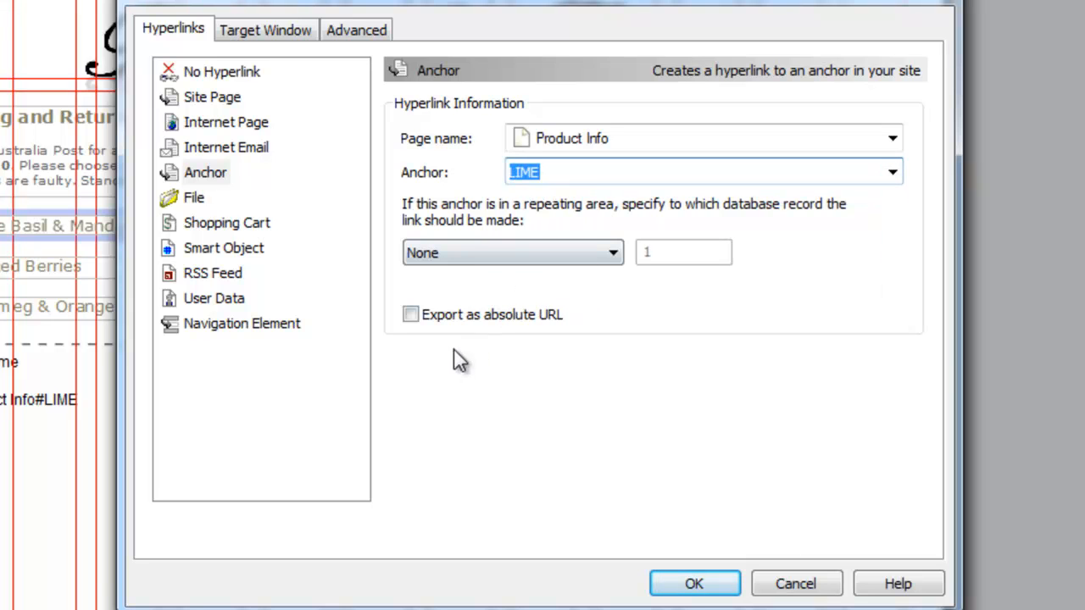
mouse_move(288, 44)
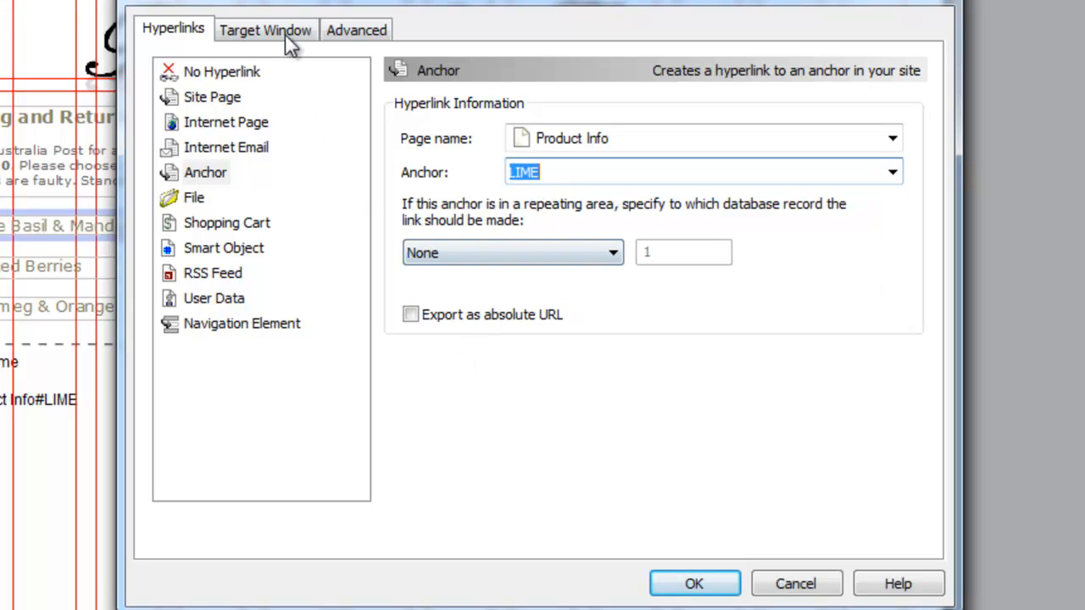
Step: Set the link's target window to document frame ifrm_1 and confirm the hyperlink
click(265, 31)
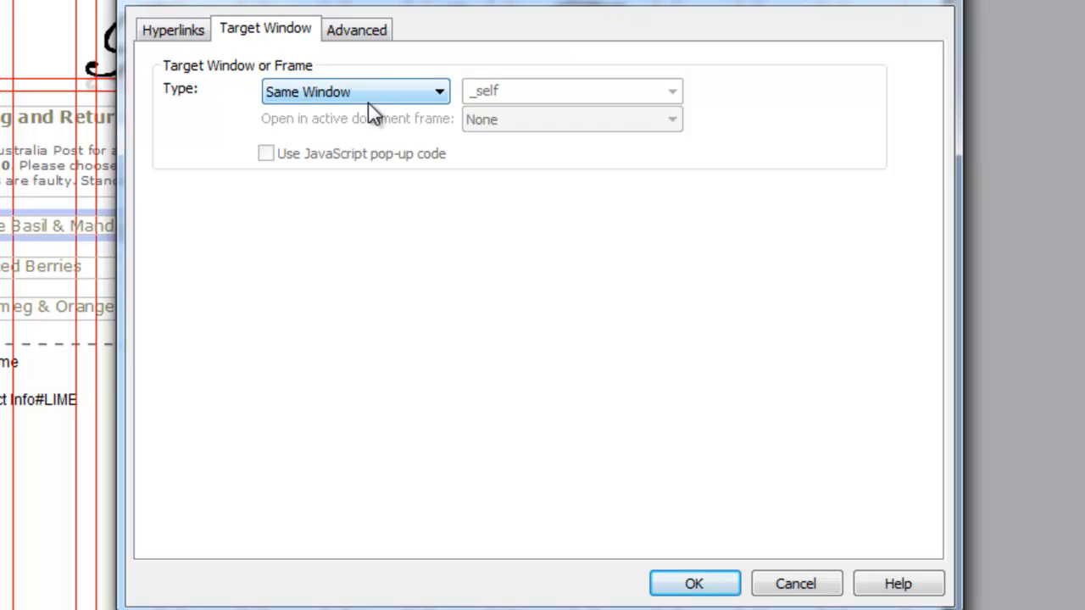
click(356, 91)
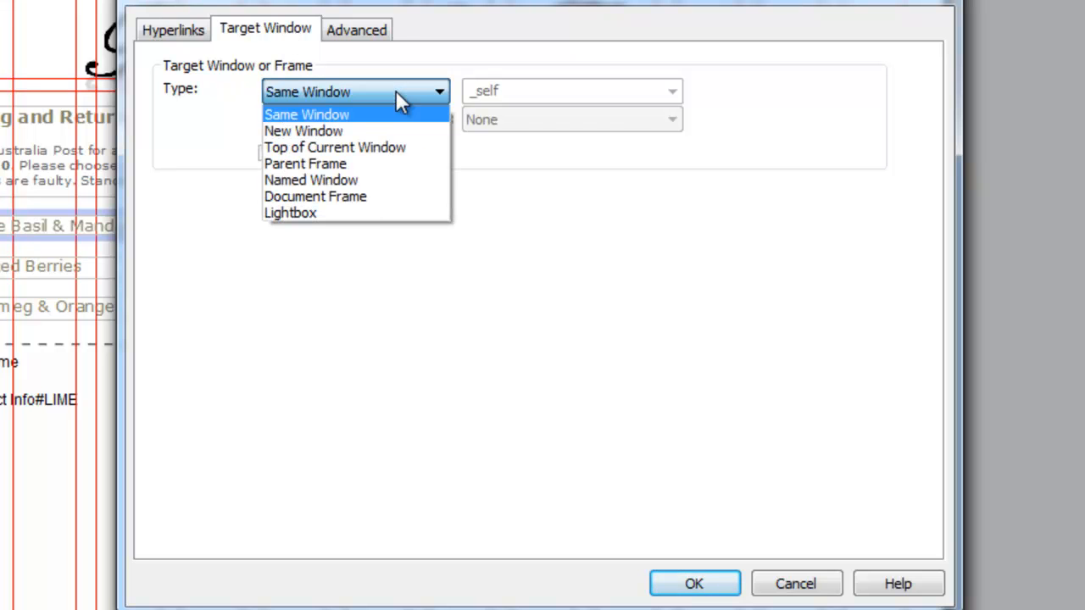
click(315, 197)
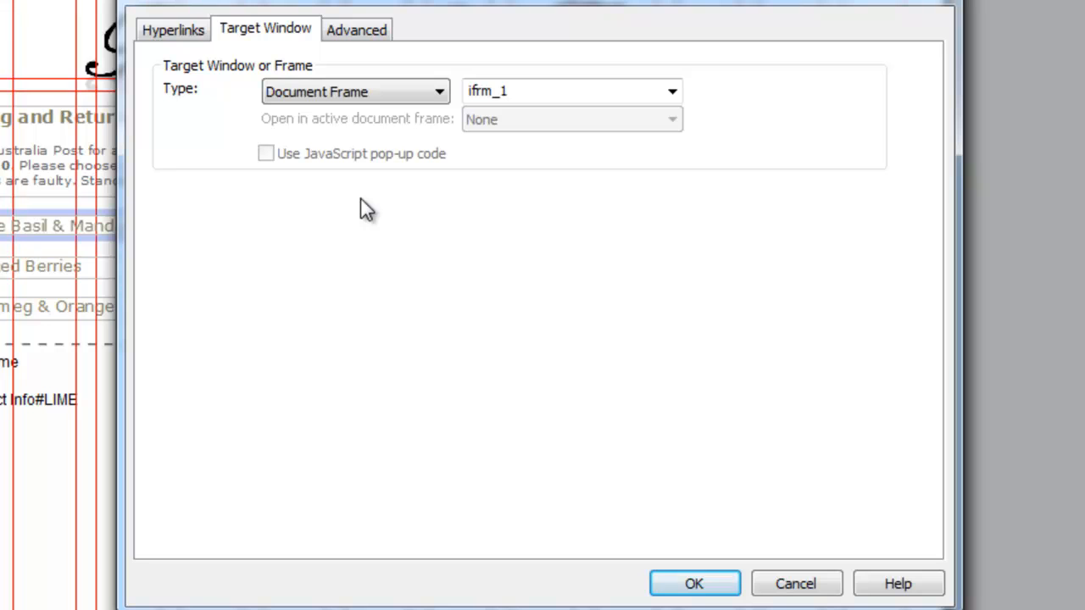
click(568, 91)
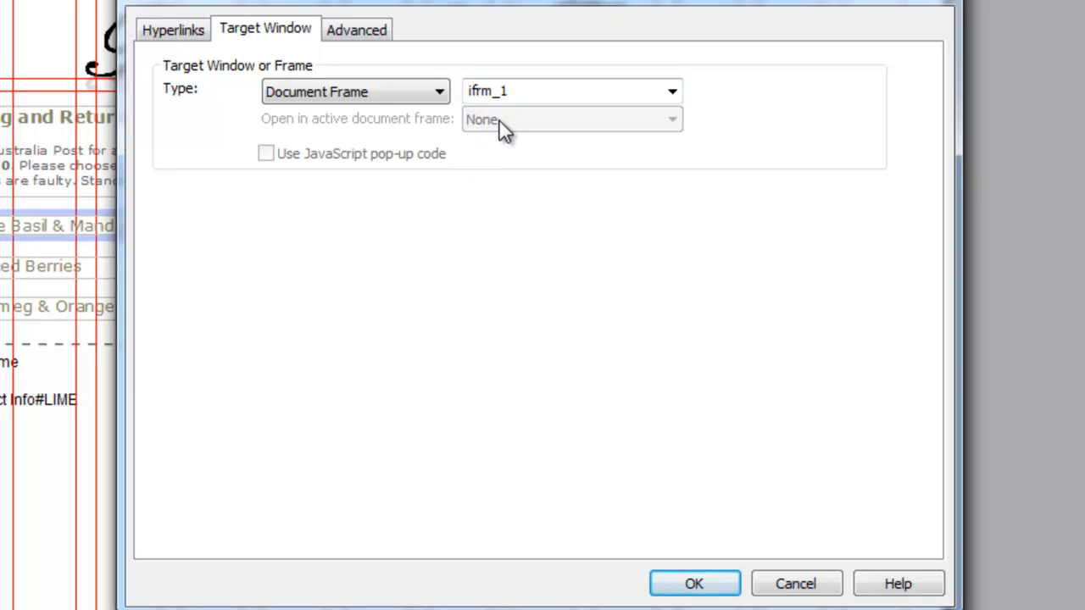
mouse_move(695, 583)
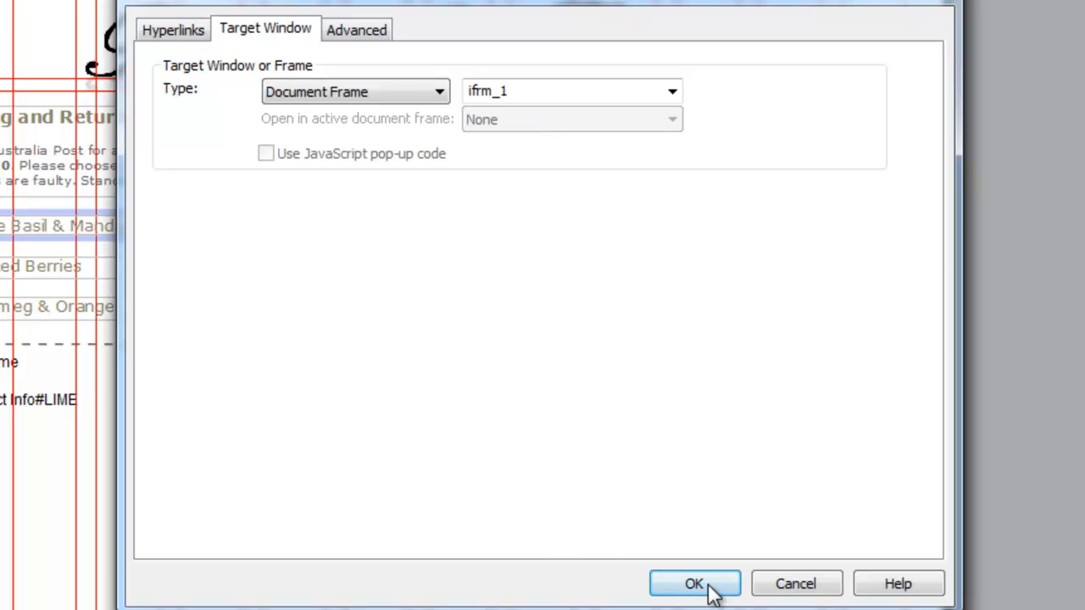
click(695, 583)
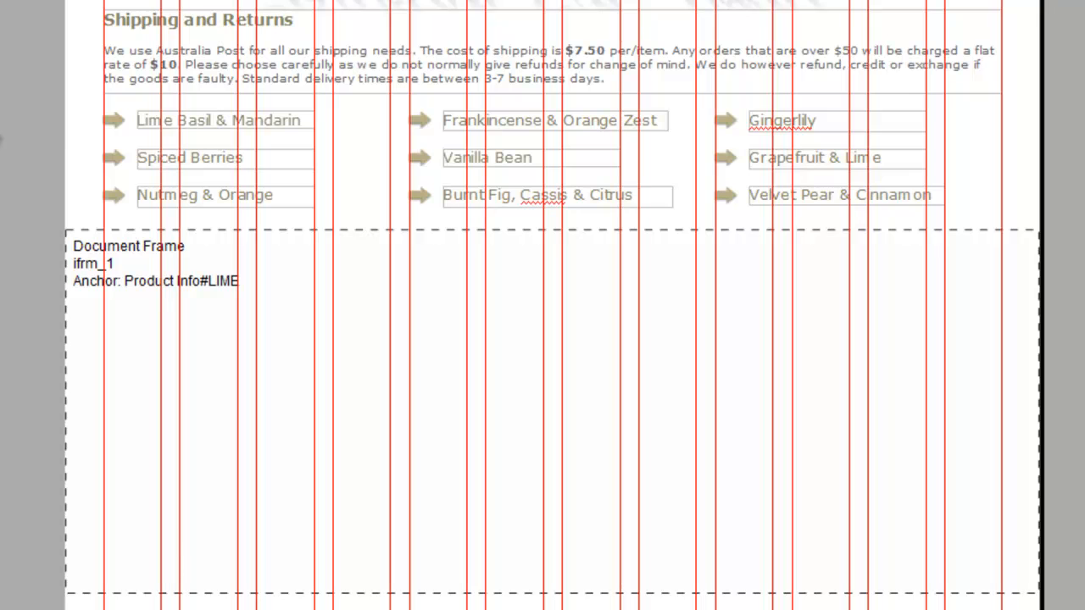
Step: On the Product Info page, attach an anchor named SPICED to the Spiced Berries image
click(217, 158)
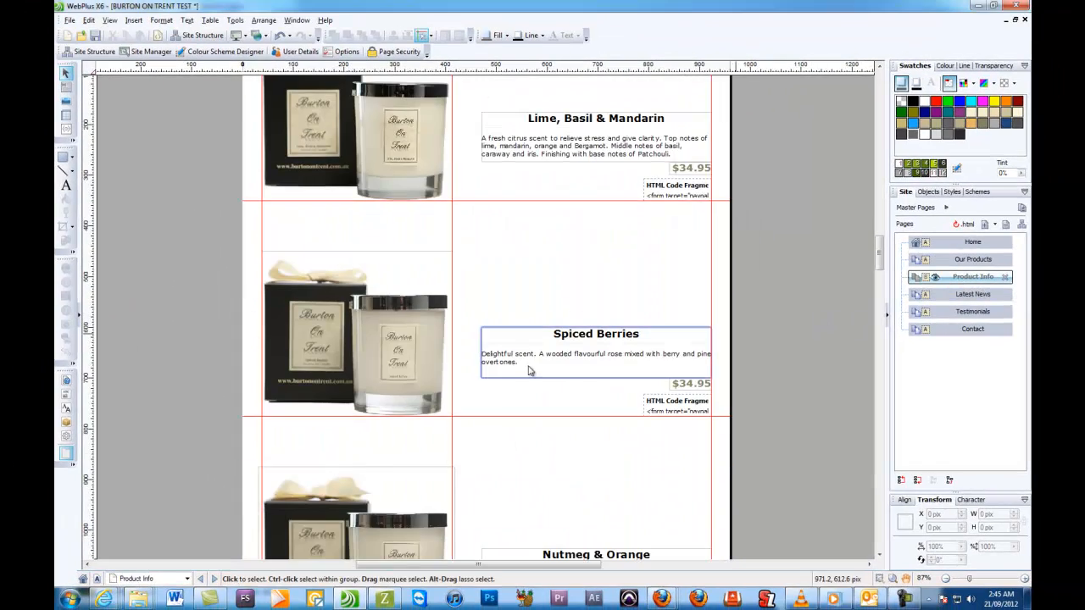
right_click(356, 330)
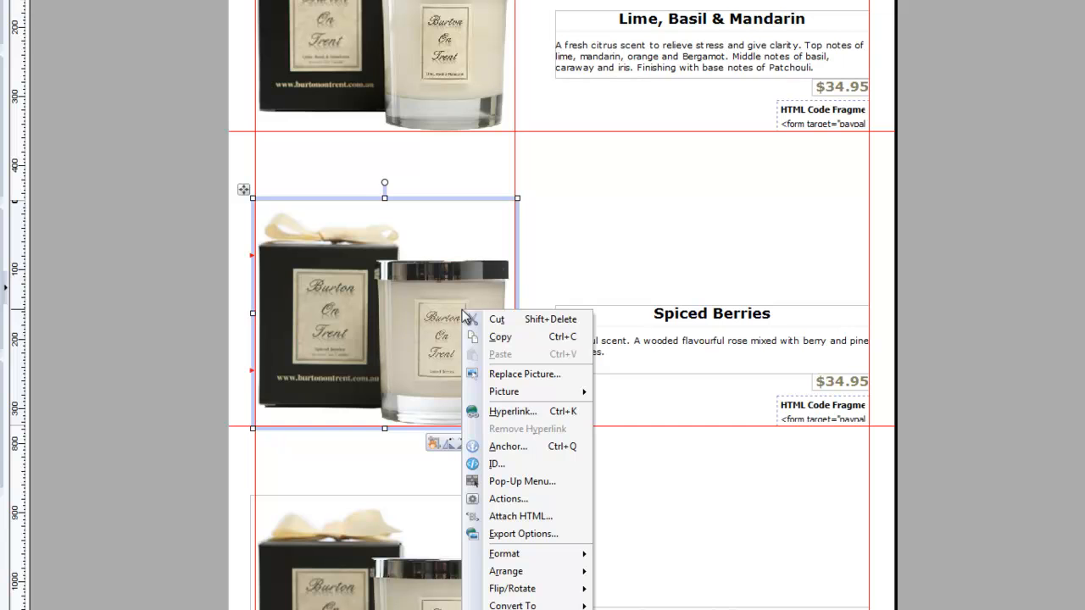
click(509, 448)
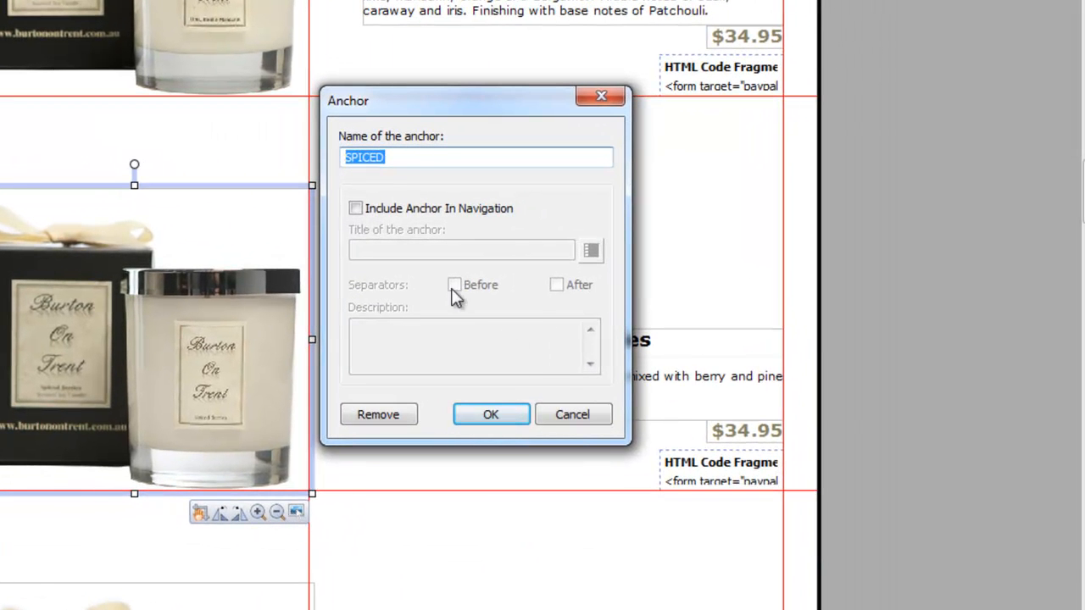
click(490, 413)
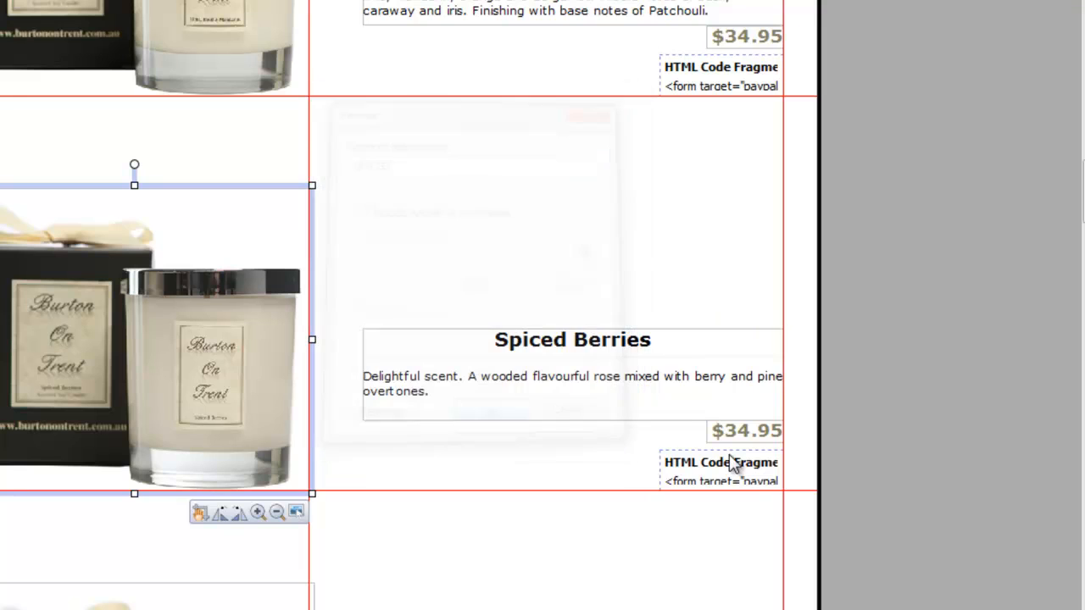